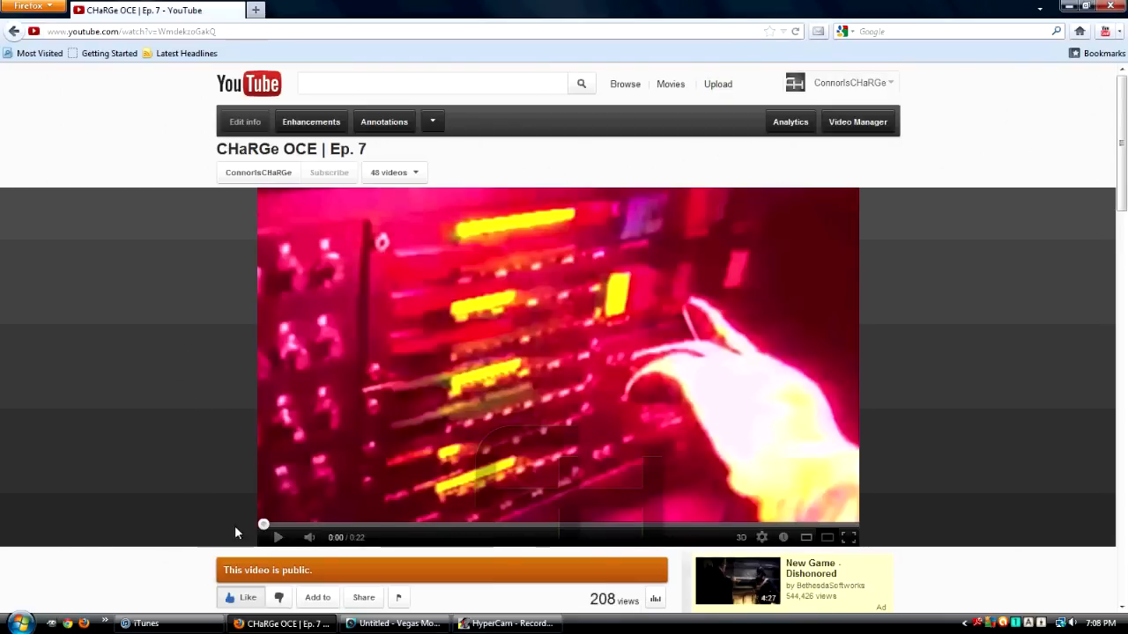
# - Play the 22-second CHaRGe OCE Ep. 7 video, replay it, and pause near the start
pyautogui.click(277, 537)
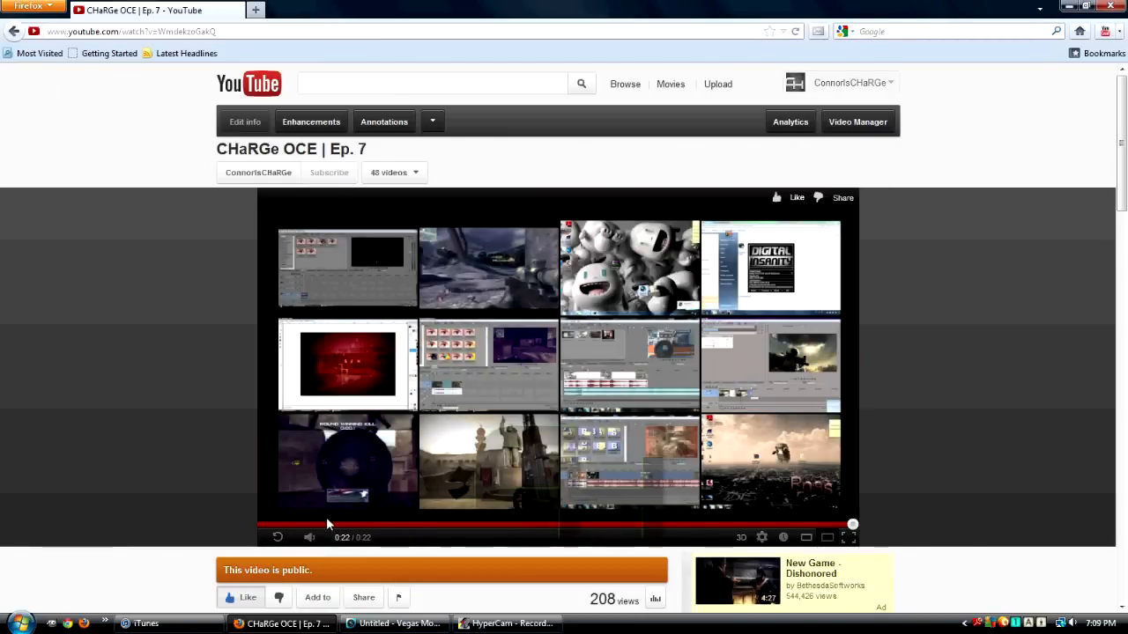
pyautogui.click(337, 525)
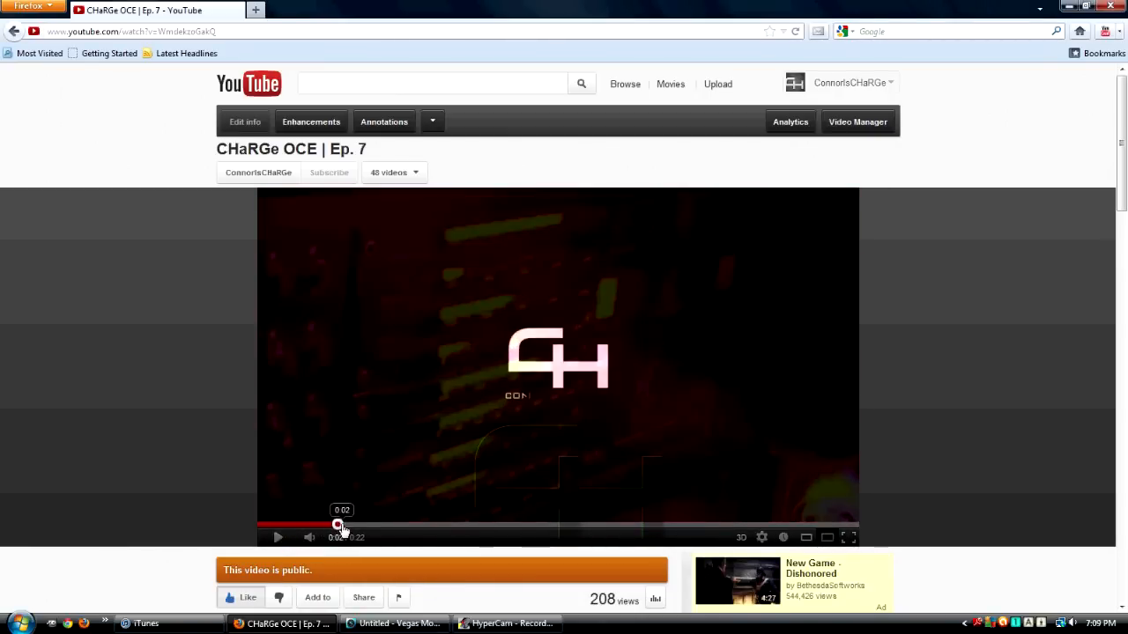
pyautogui.click(341, 525)
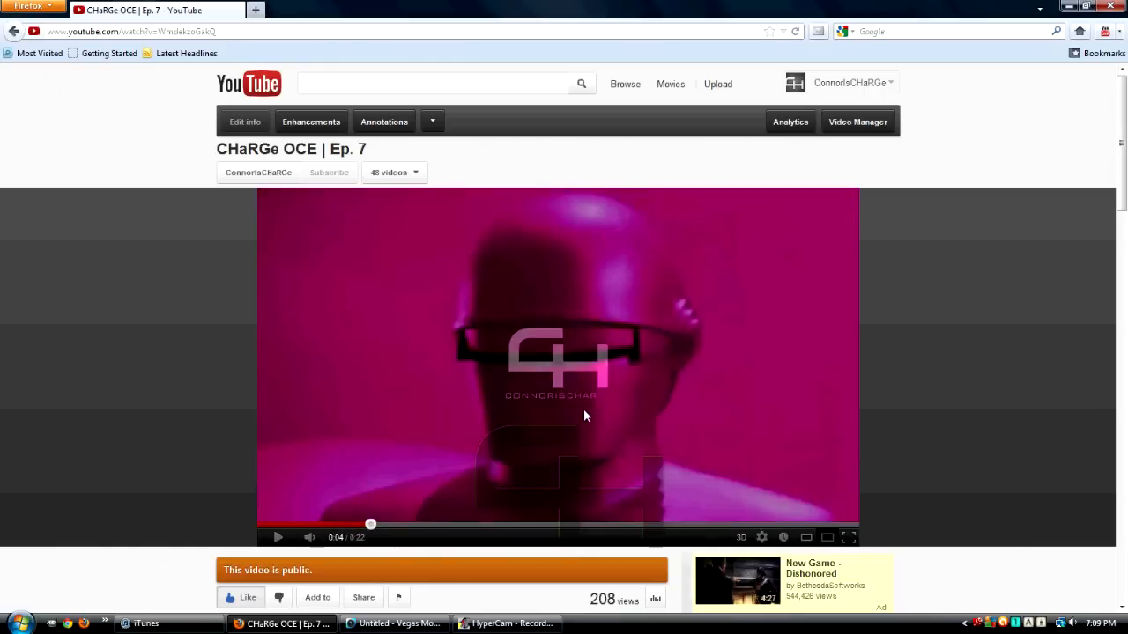
pyautogui.moveTo(385, 337)
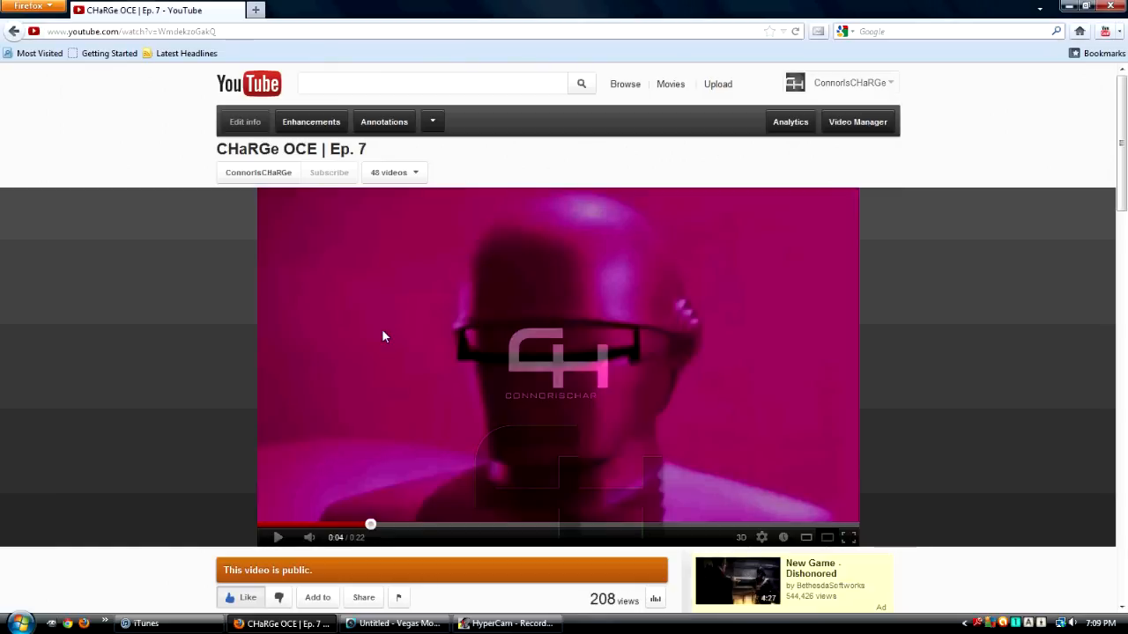
pyautogui.moveTo(471, 292)
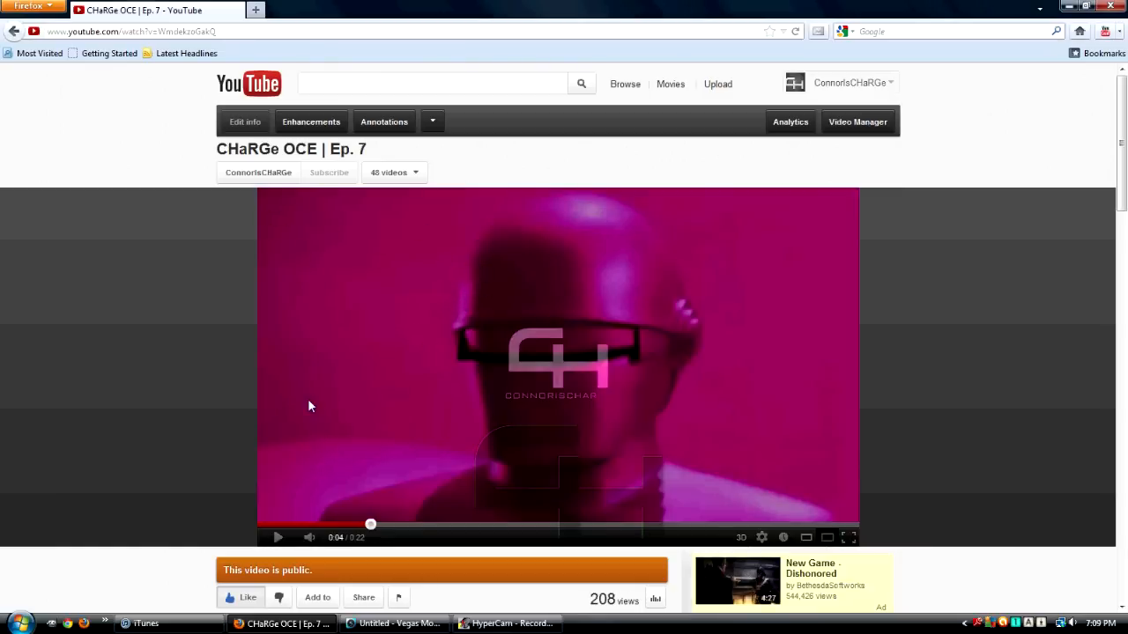
pyautogui.moveTo(377, 561)
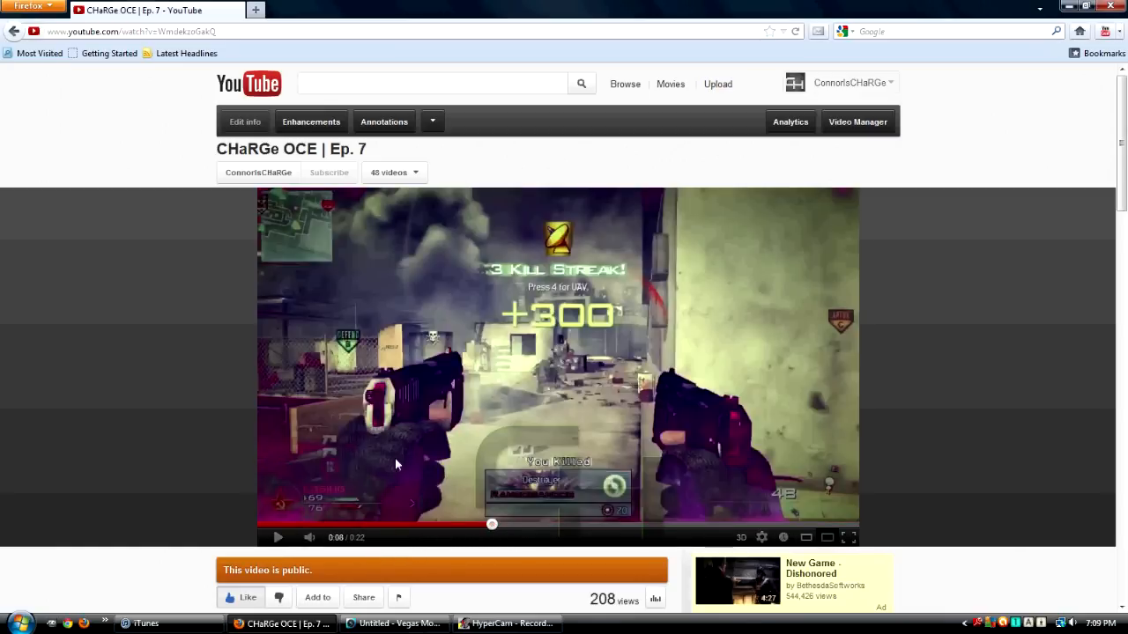
pyautogui.moveTo(468, 230)
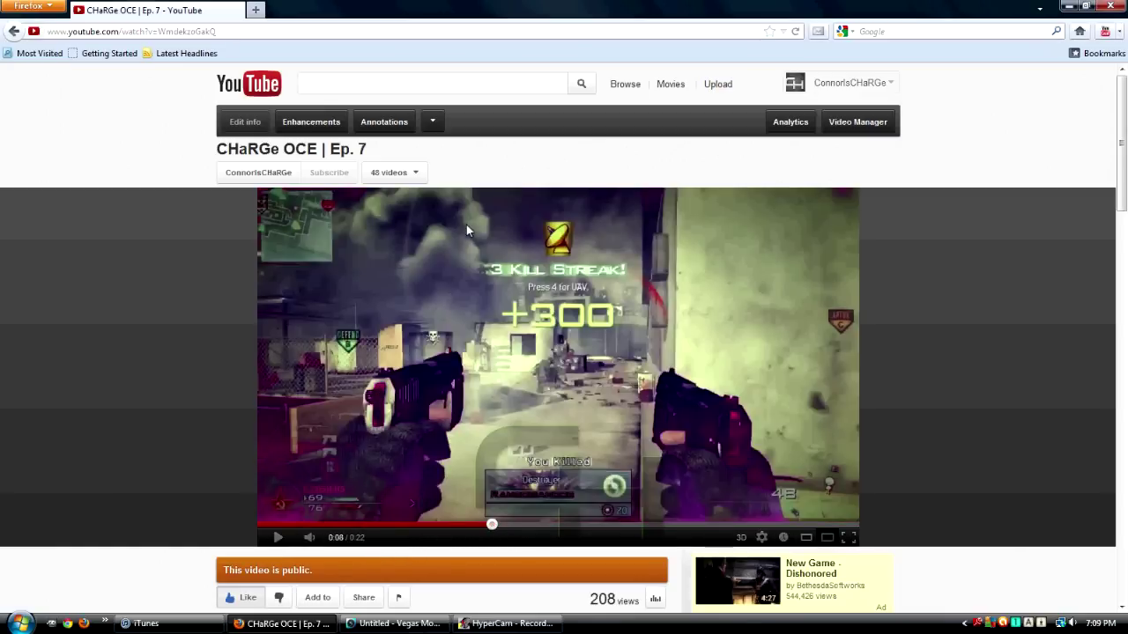
pyautogui.moveTo(629, 517)
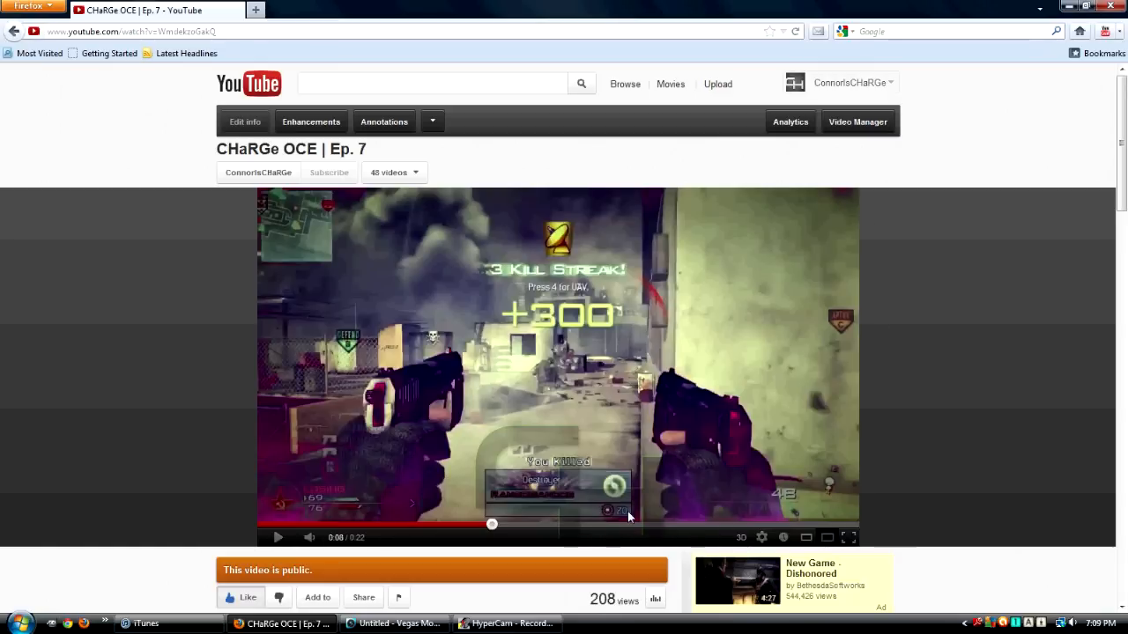
pyautogui.moveTo(295, 520)
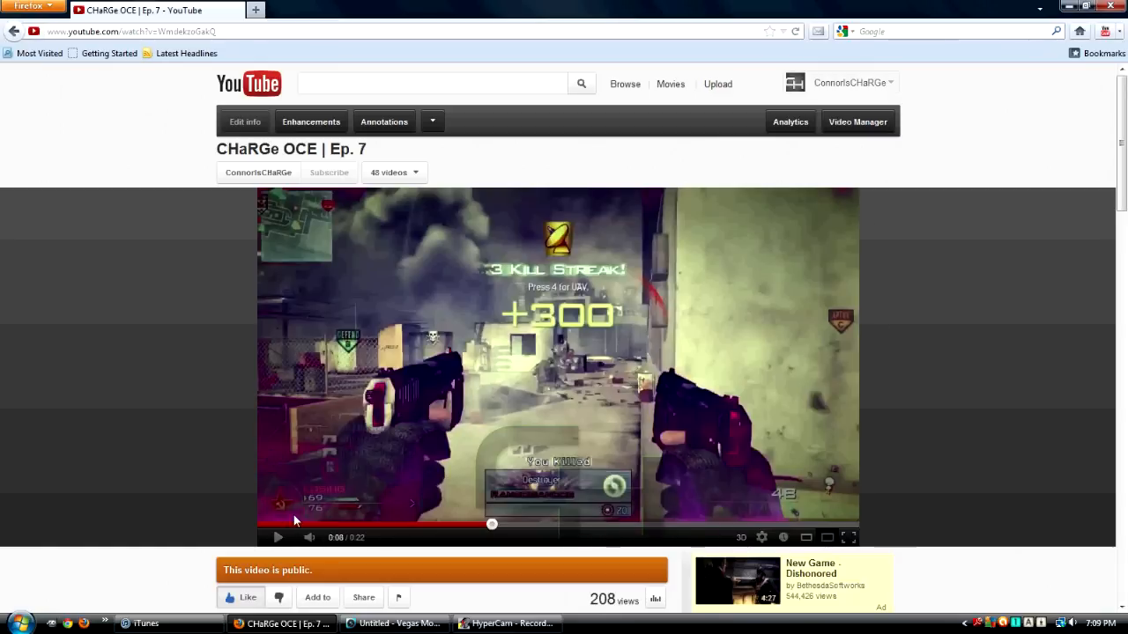
pyautogui.moveTo(722, 499)
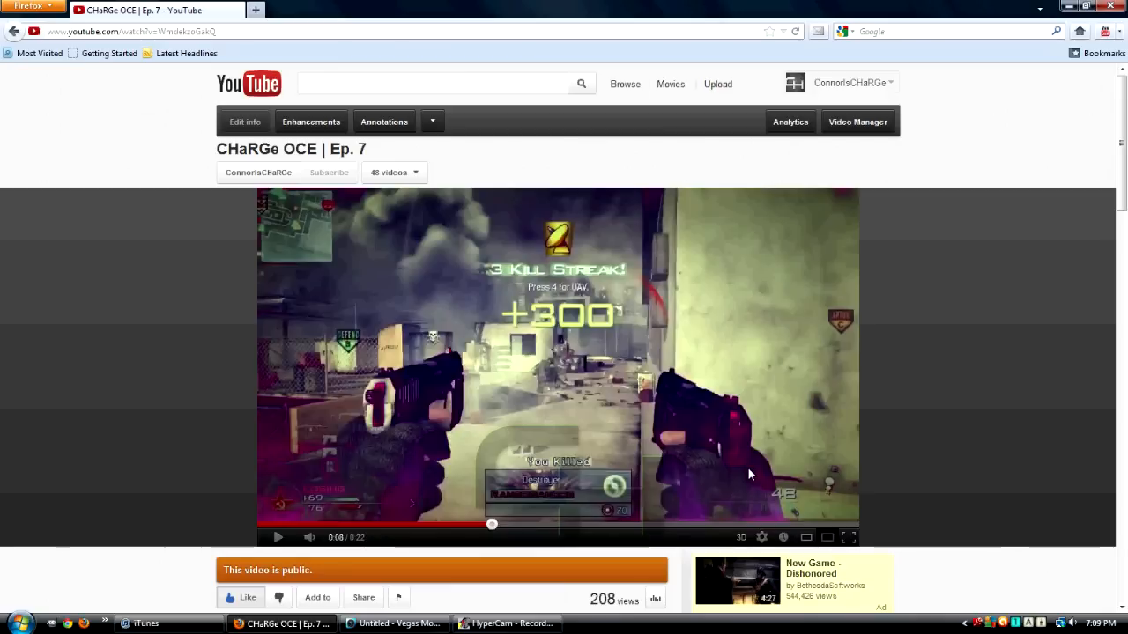
pyautogui.moveTo(740, 473)
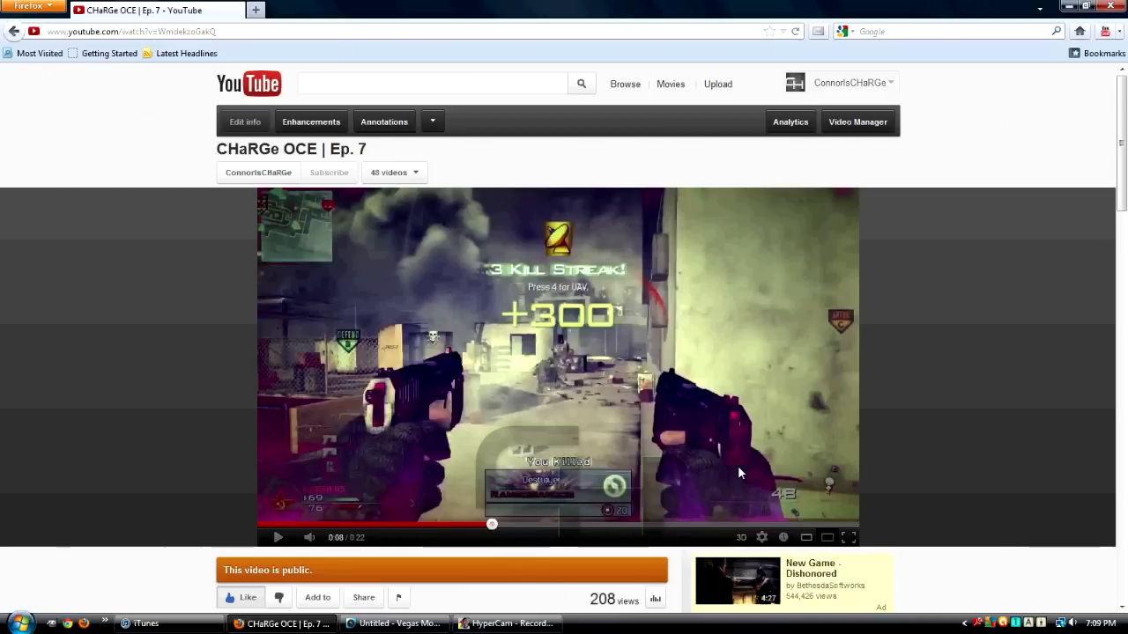
pyautogui.moveTo(732, 421)
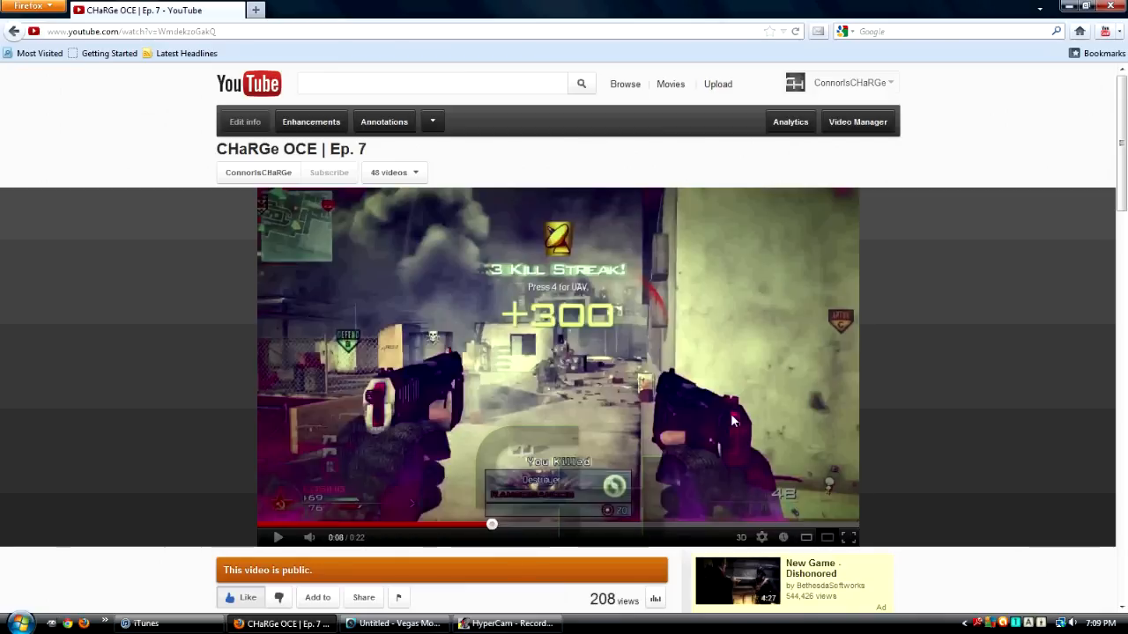
pyautogui.moveTo(674, 476)
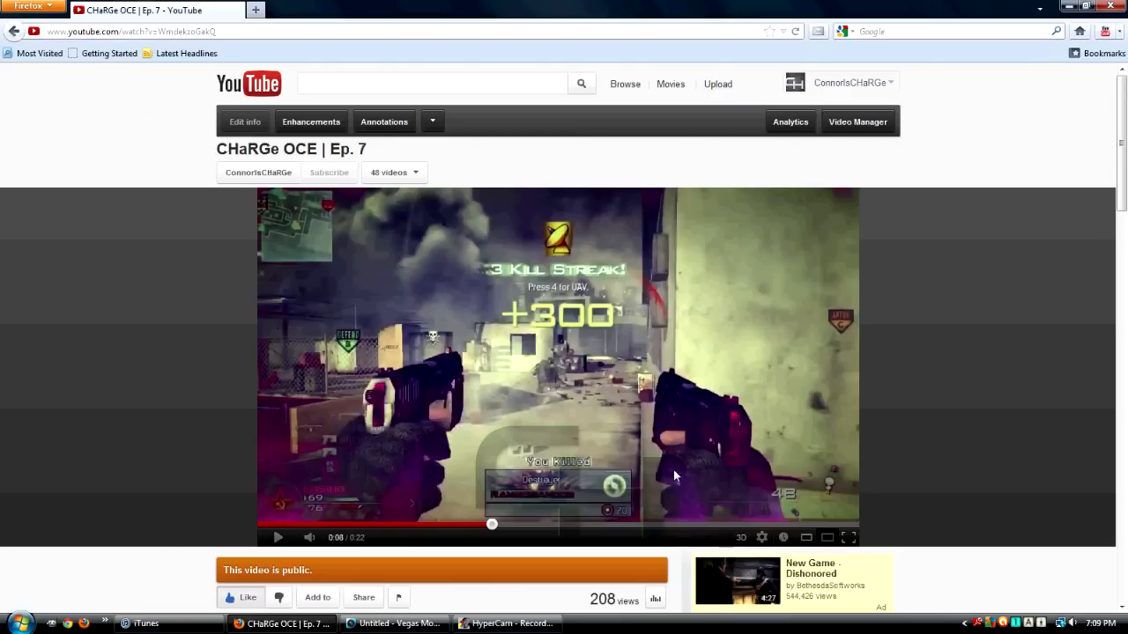
pyautogui.moveTo(7, 444)
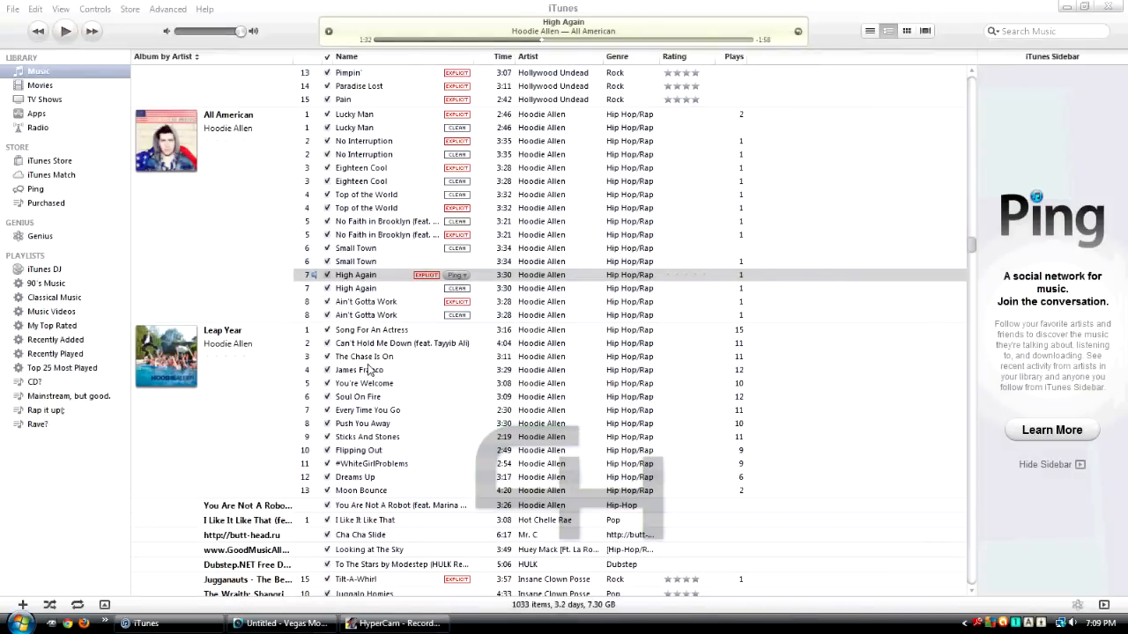
# - Bring up the iTunes library with High Again by Hoodie Allen as the current track
pyautogui.click(355, 275)
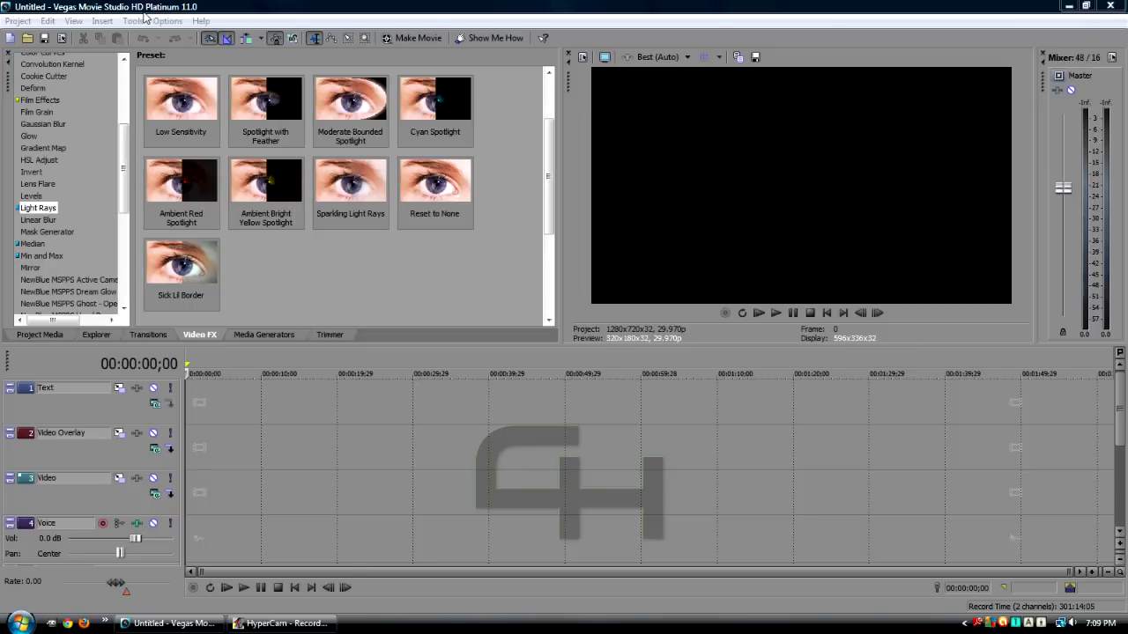
pyautogui.moveTo(219, 390)
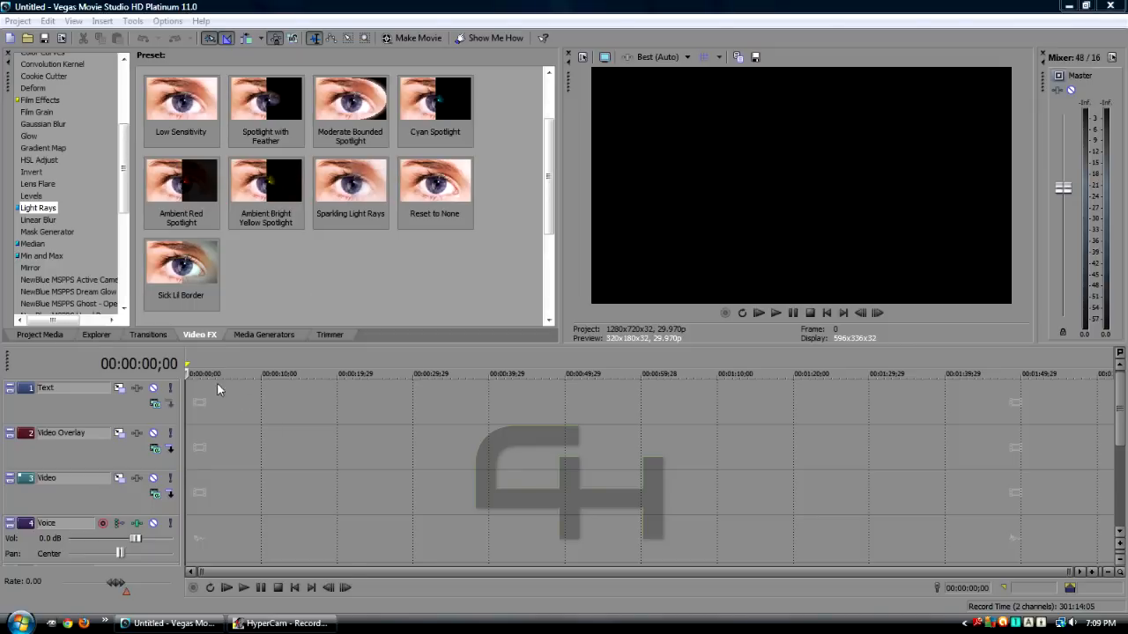
pyautogui.moveTo(215, 390)
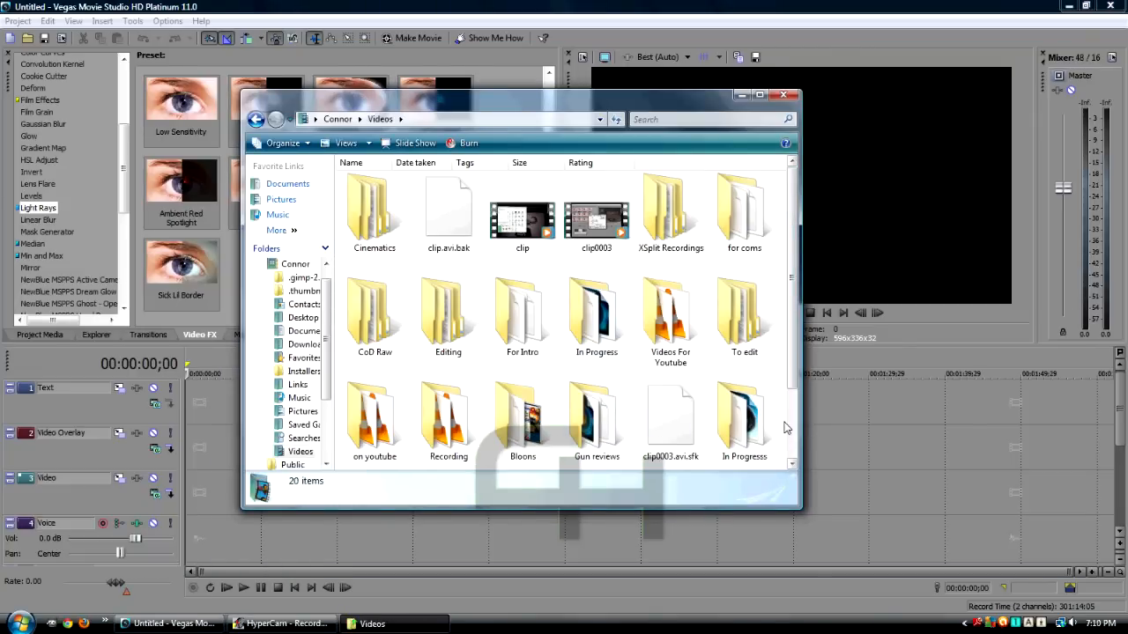
pyautogui.moveTo(349, 417)
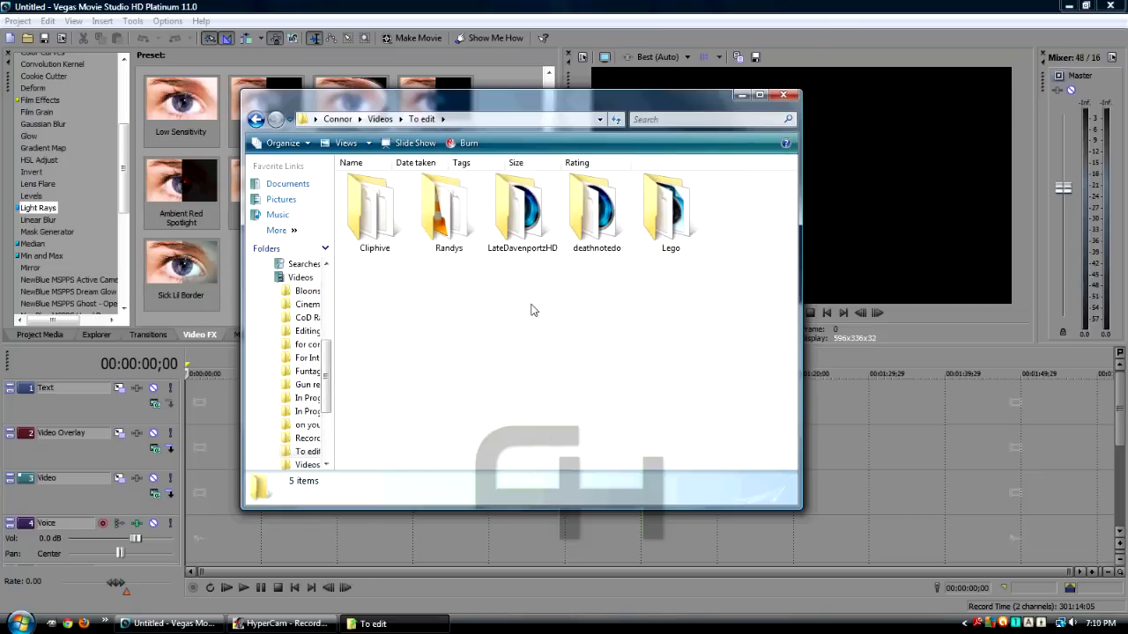
# - Open the Cliphive folder and select the Highrise USP 5Men clip to import
pyautogui.doubleClick(374, 207)
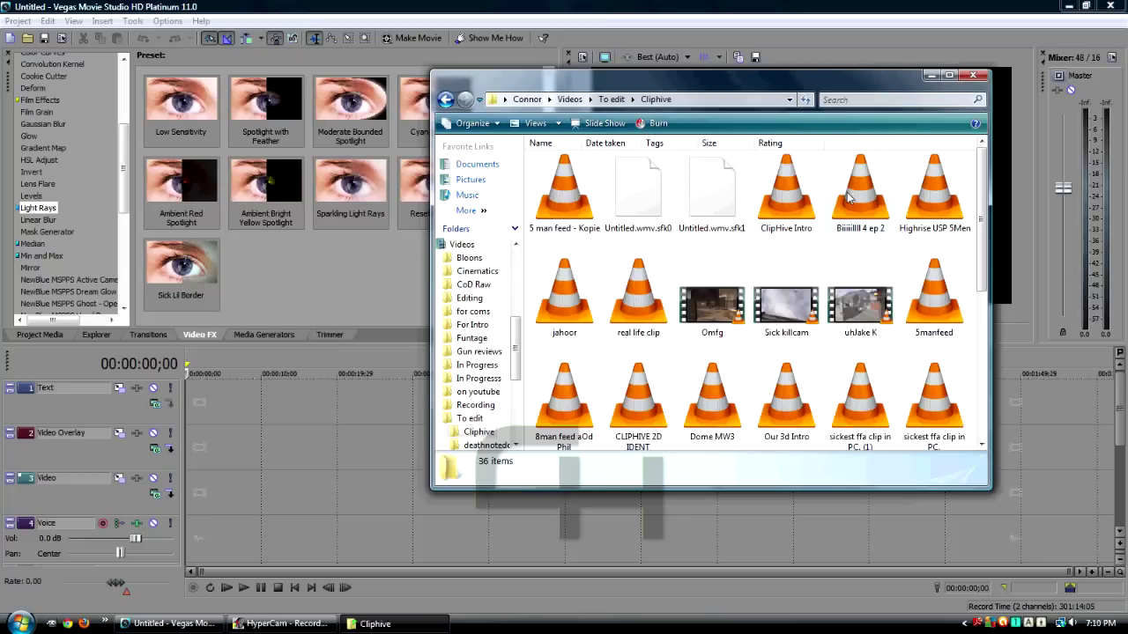
pyautogui.moveTo(946, 200)
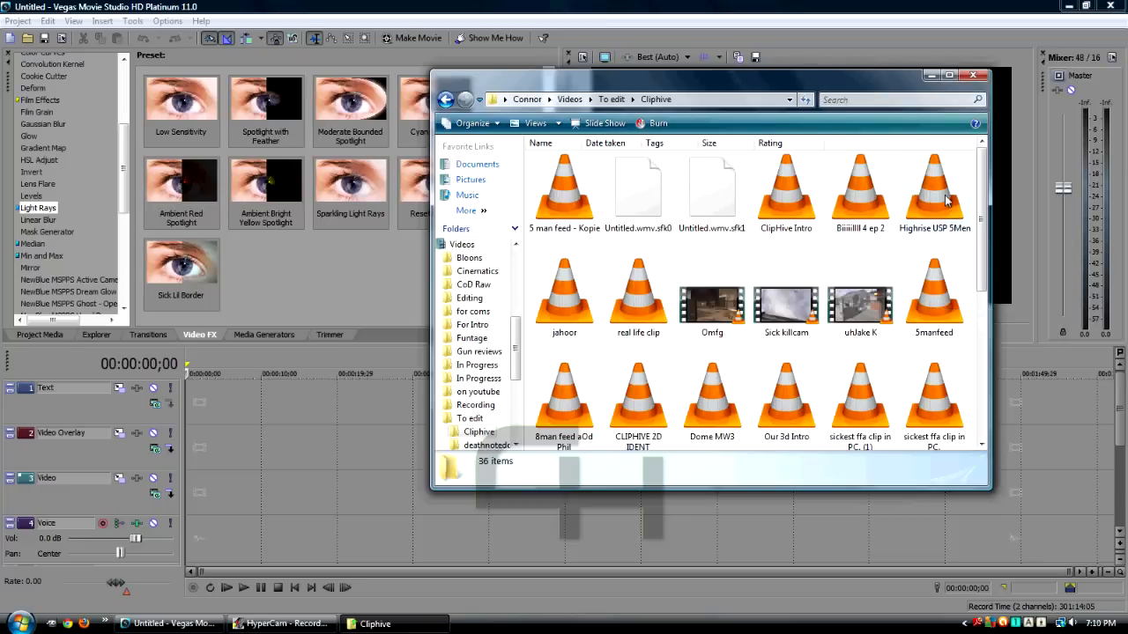
pyautogui.click(934, 190)
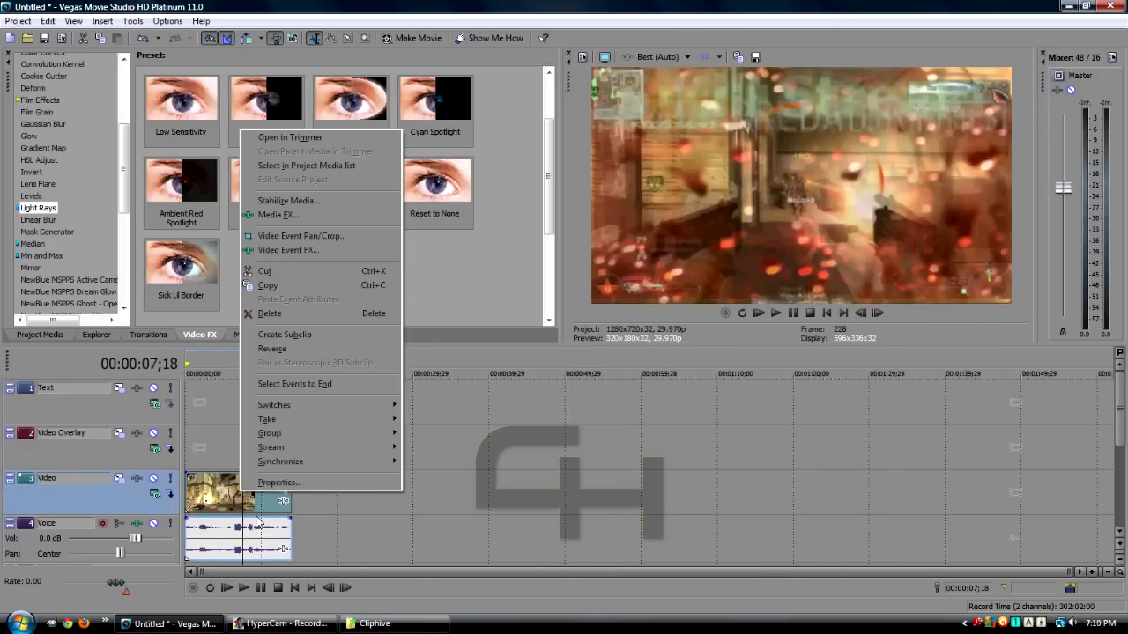
# - Review the Highrise USP 5Men event's properties and confirm them with OK
pyautogui.click(279, 482)
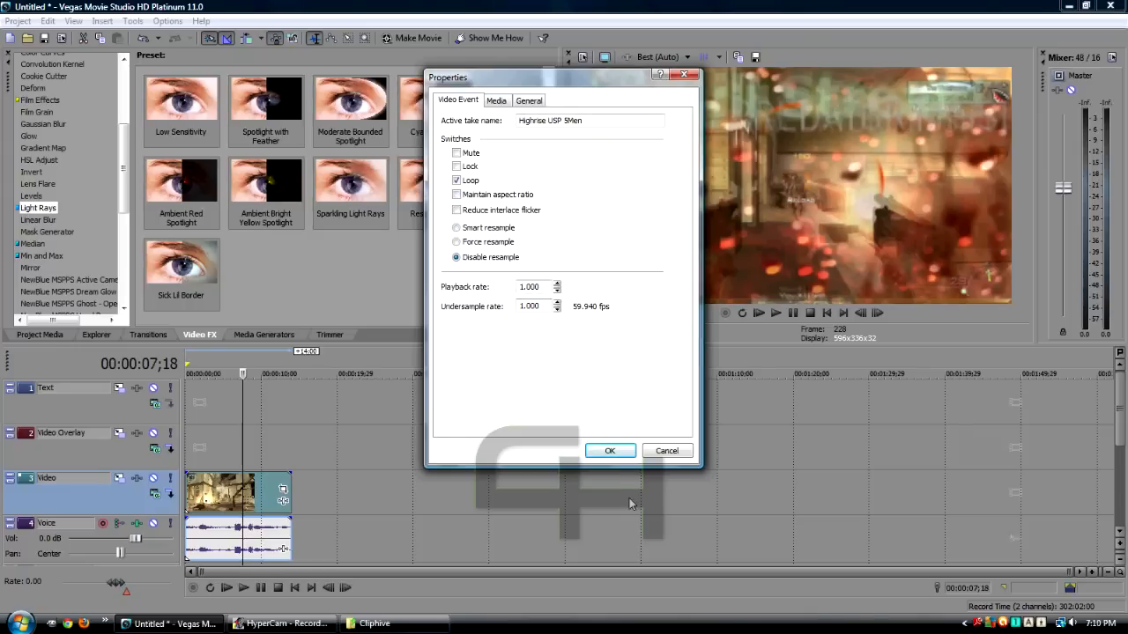
pyautogui.click(609, 451)
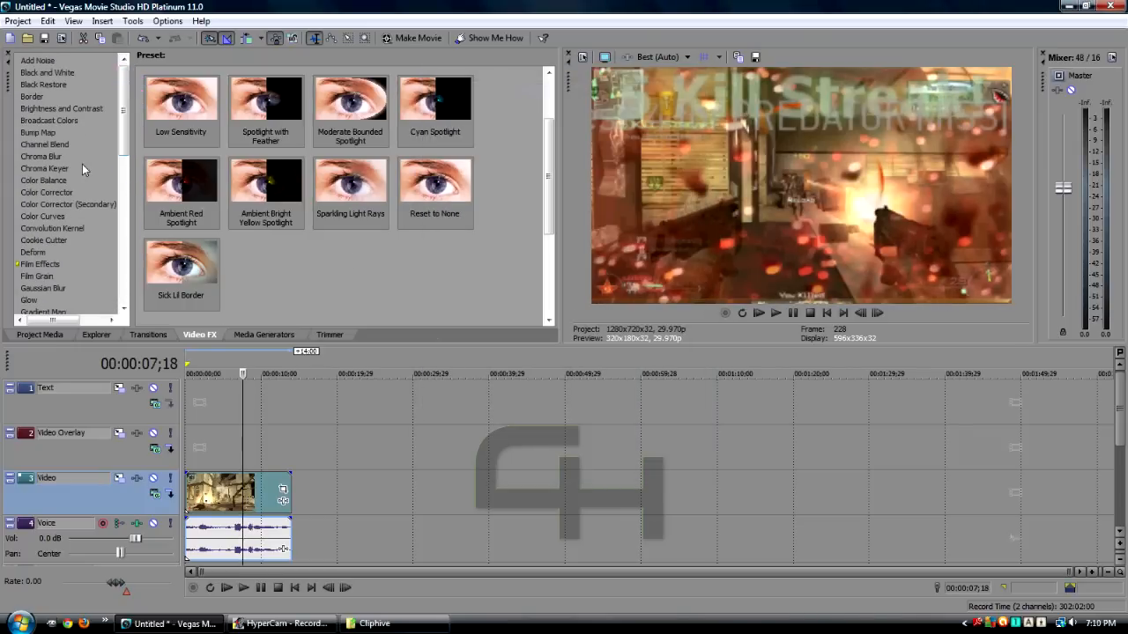
# - Apply the Cool CCs Color Curves preset to the Highrise USP 5Men clip
pyautogui.click(42, 216)
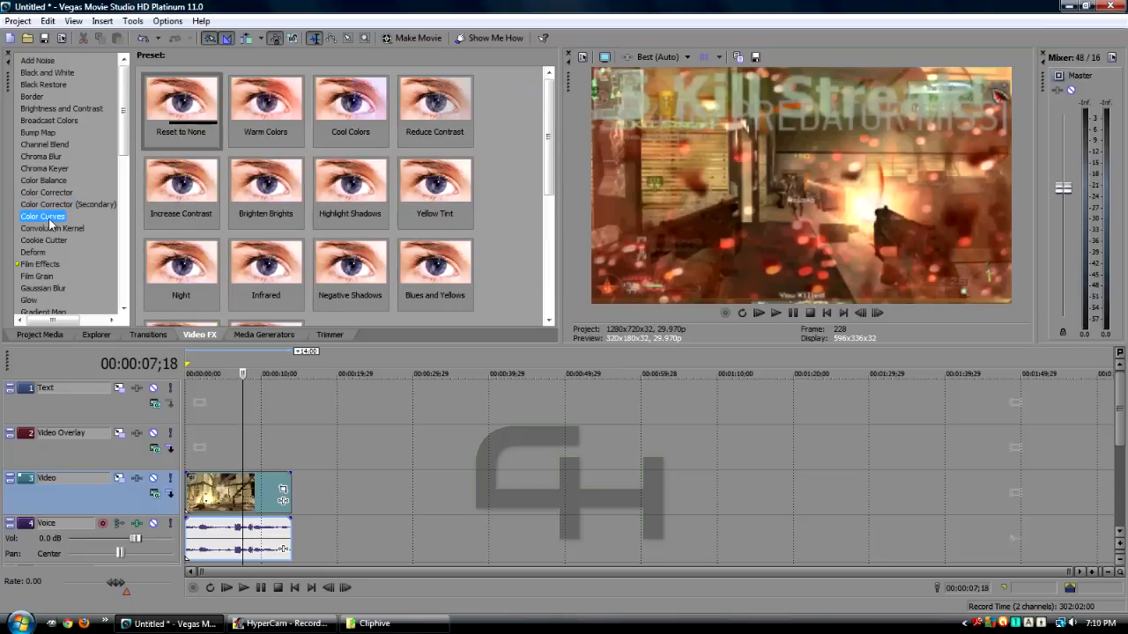
pyautogui.scroll(-3)
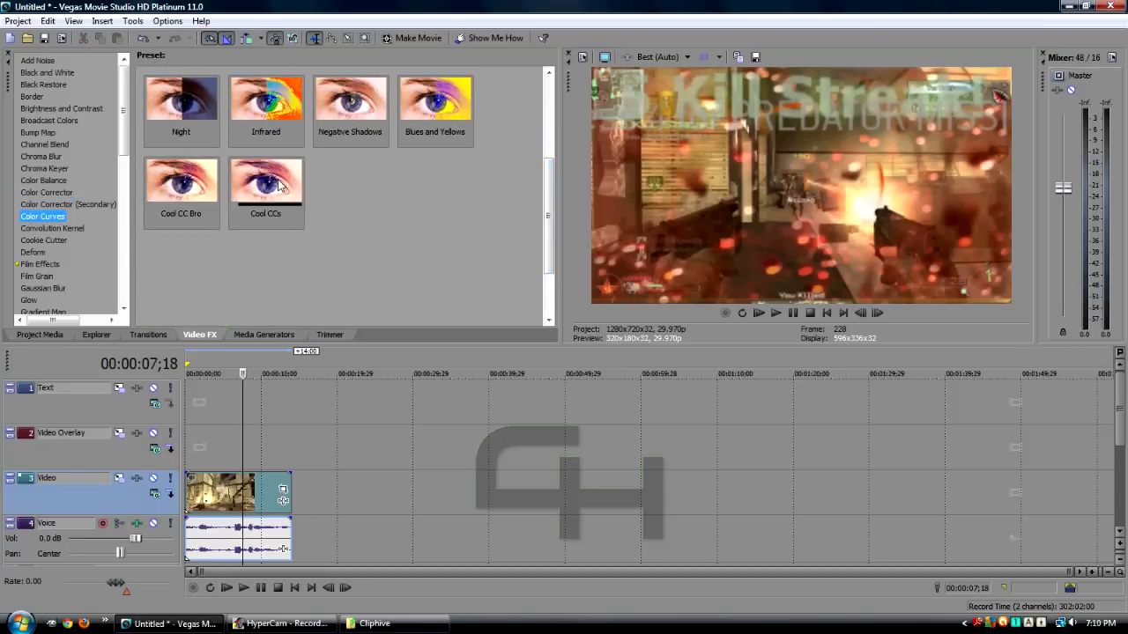
pyautogui.click(266, 183)
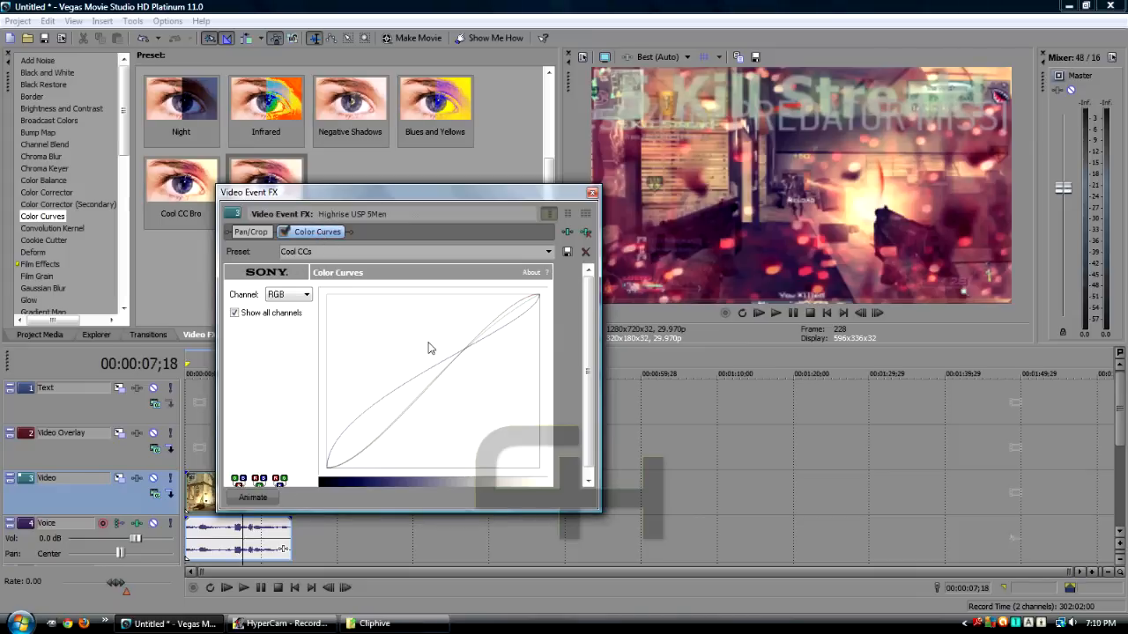
pyautogui.moveTo(493, 316)
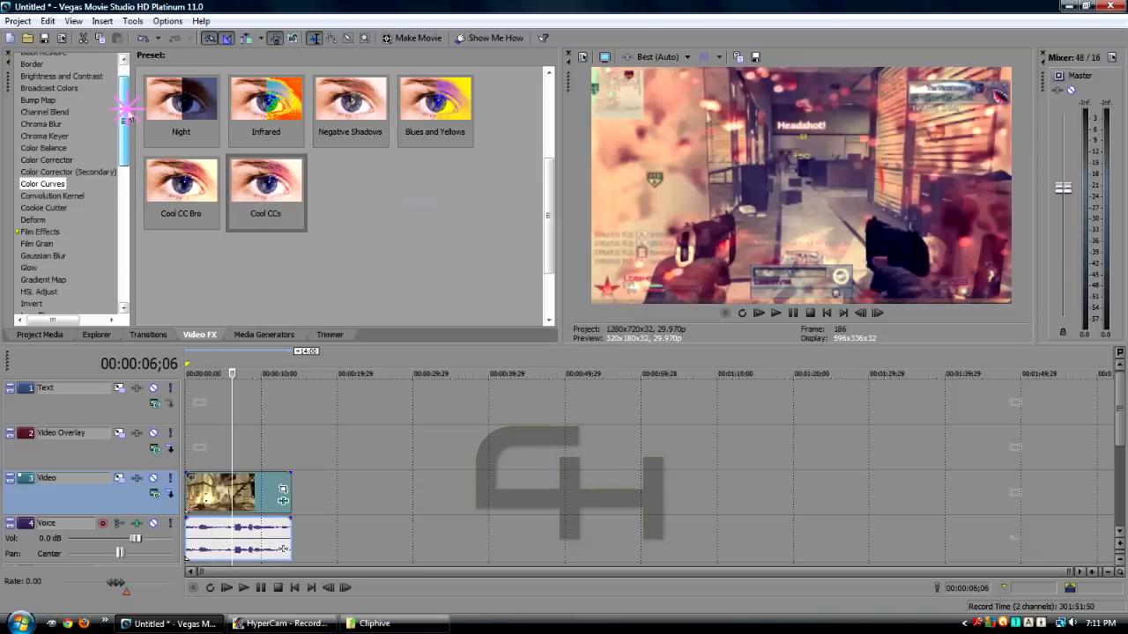
# - Add Light Rays via the Cyan Spotlight preset, then switch it to Sick Lil Border
pyautogui.click(37, 187)
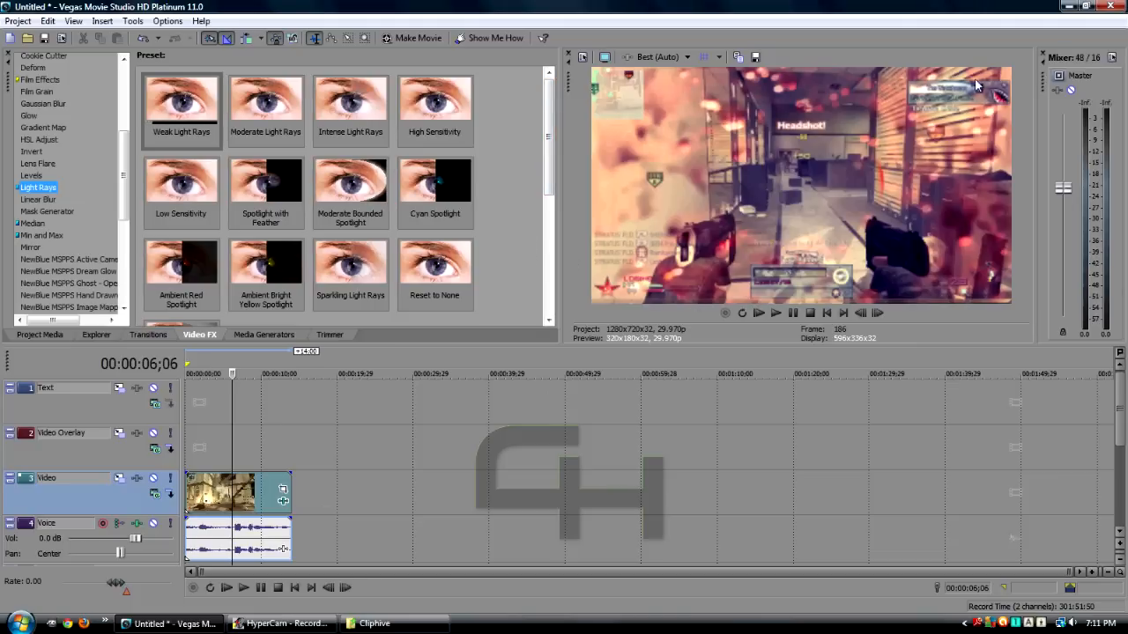
pyautogui.moveTo(938, 288)
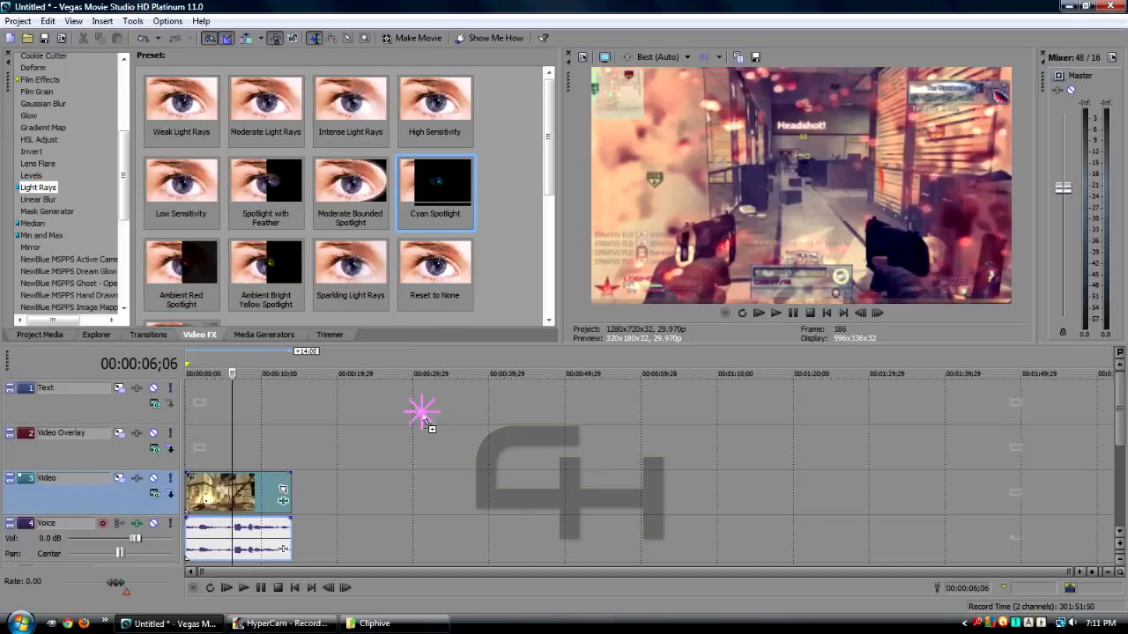
pyautogui.doubleClick(435, 185)
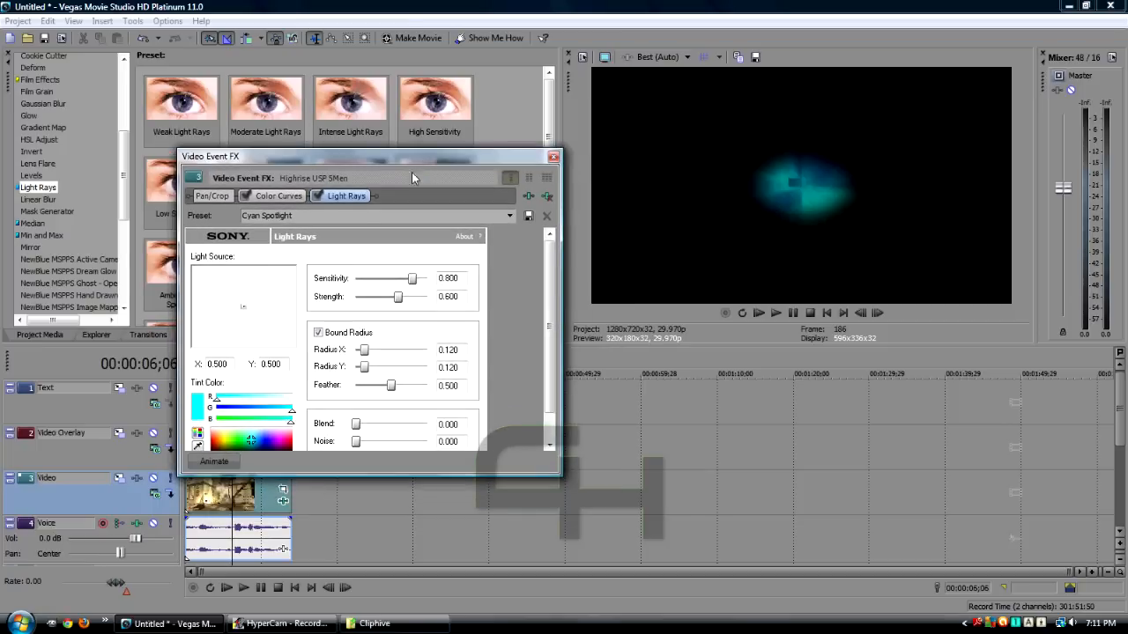
pyautogui.moveTo(405, 232)
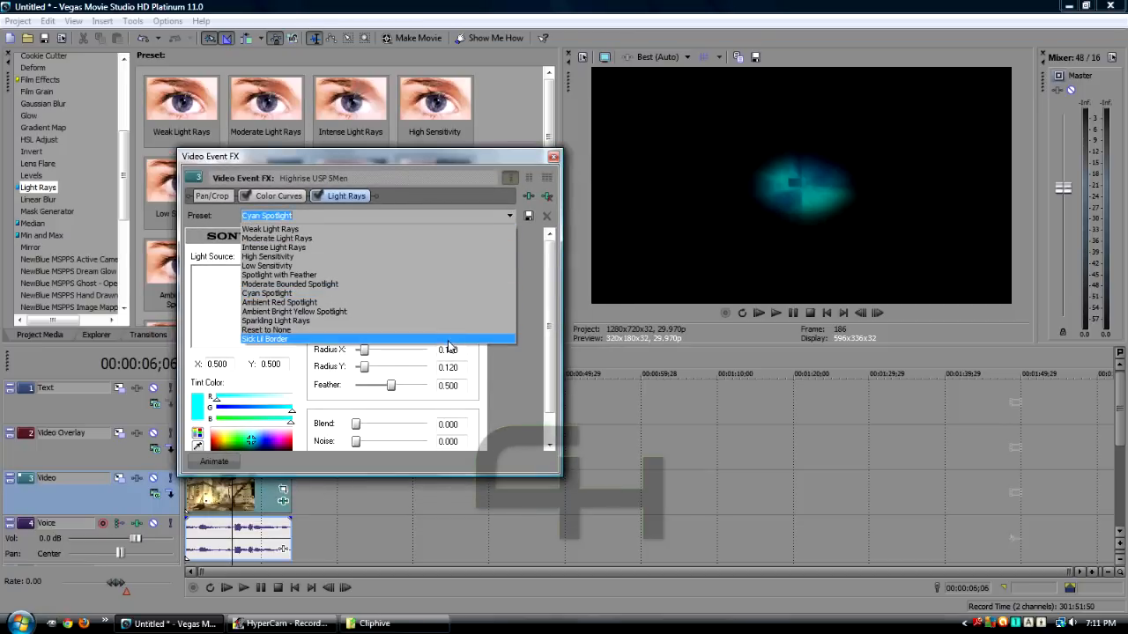
pyautogui.click(264, 339)
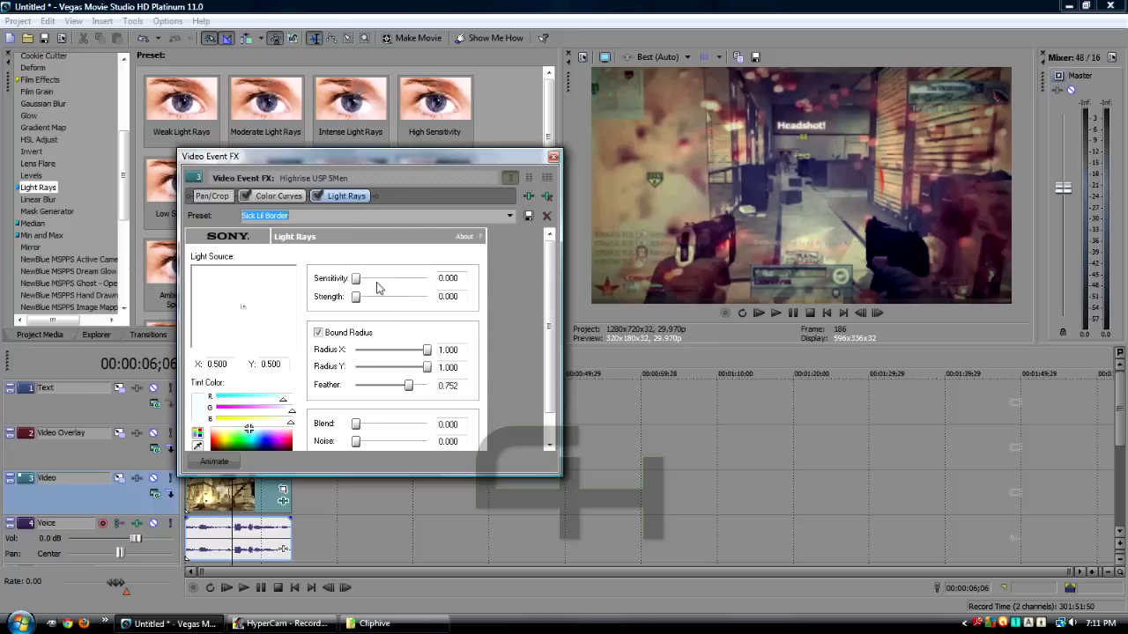
pyautogui.moveTo(355, 312)
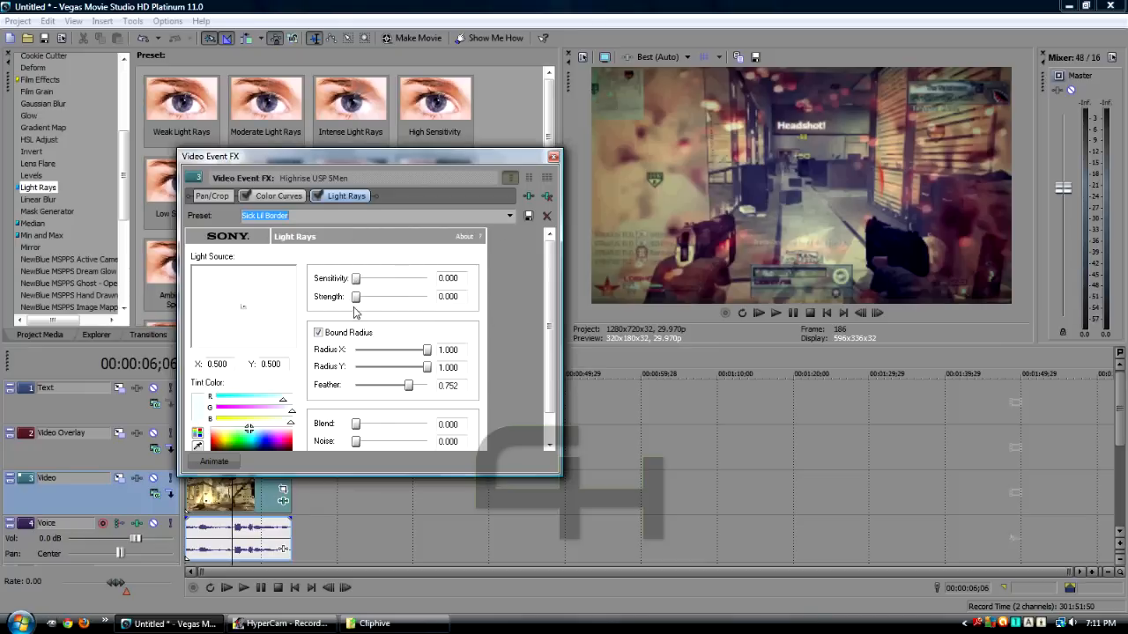
pyautogui.moveTo(334, 370)
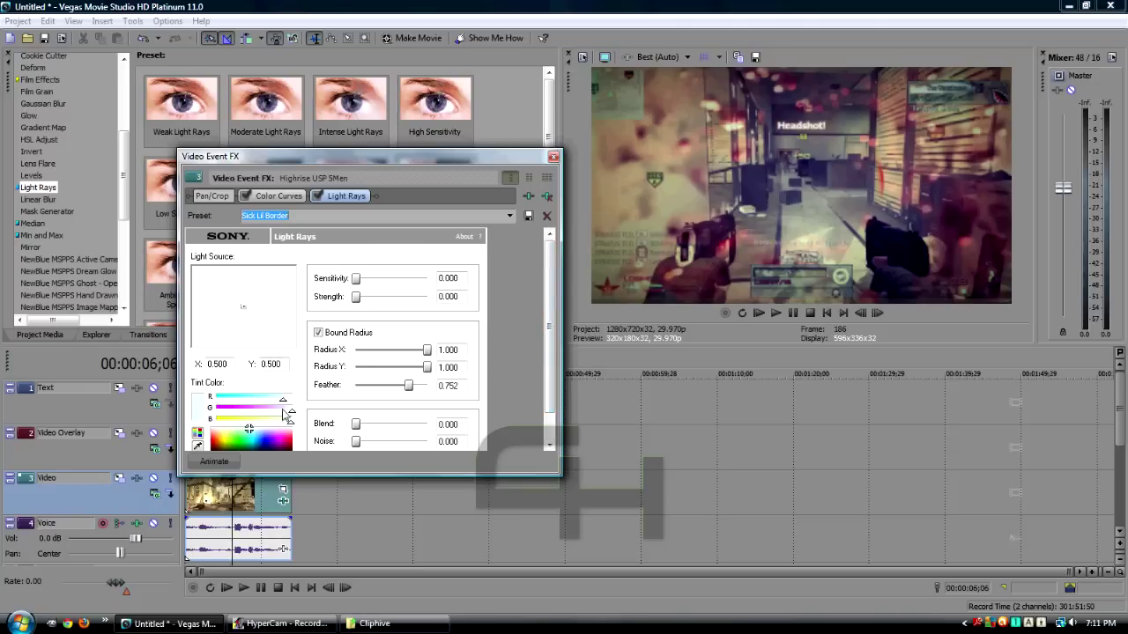
pyautogui.moveTo(266, 411)
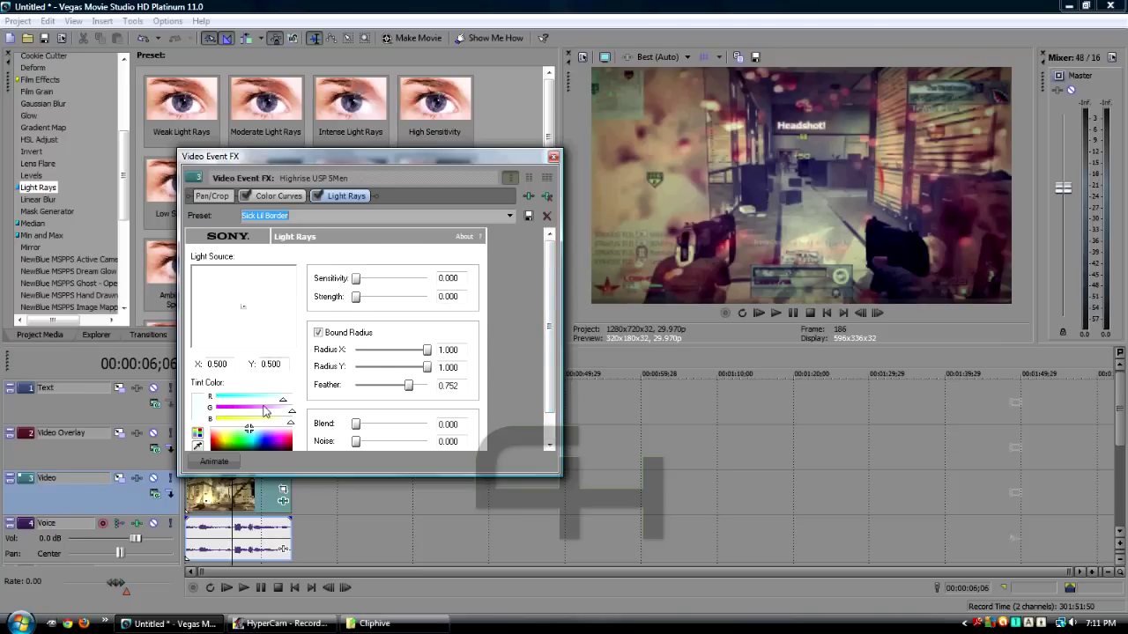
pyautogui.moveTo(218, 400)
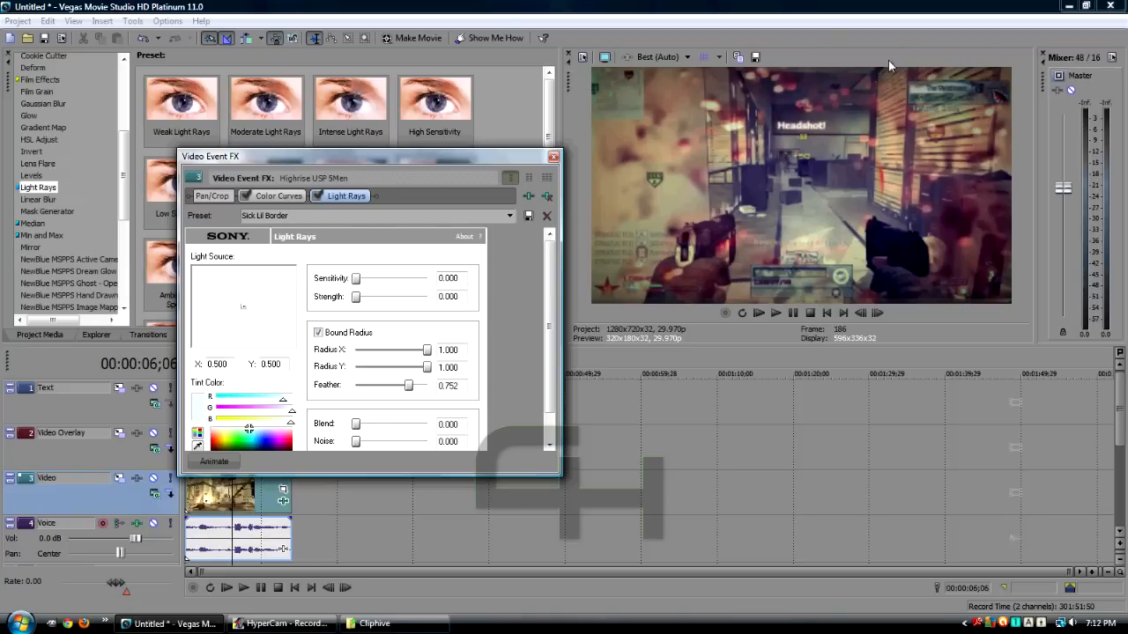
# - Add a Chroma Keyer effect to the clip using the 4cod preset
pyautogui.click(553, 157)
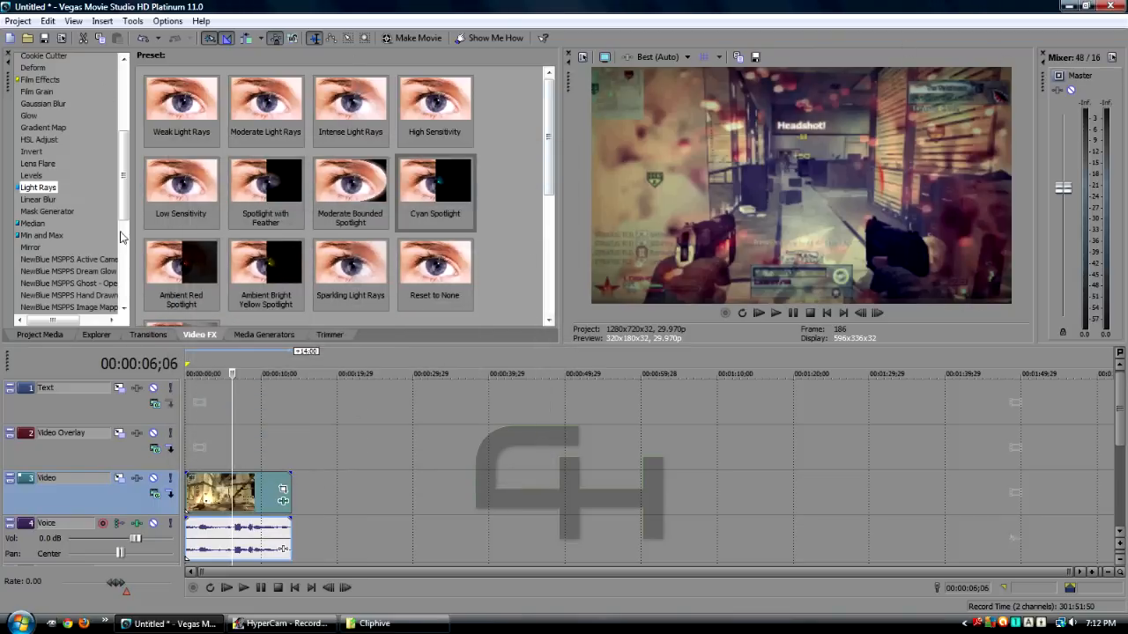
pyautogui.moveTo(97, 291)
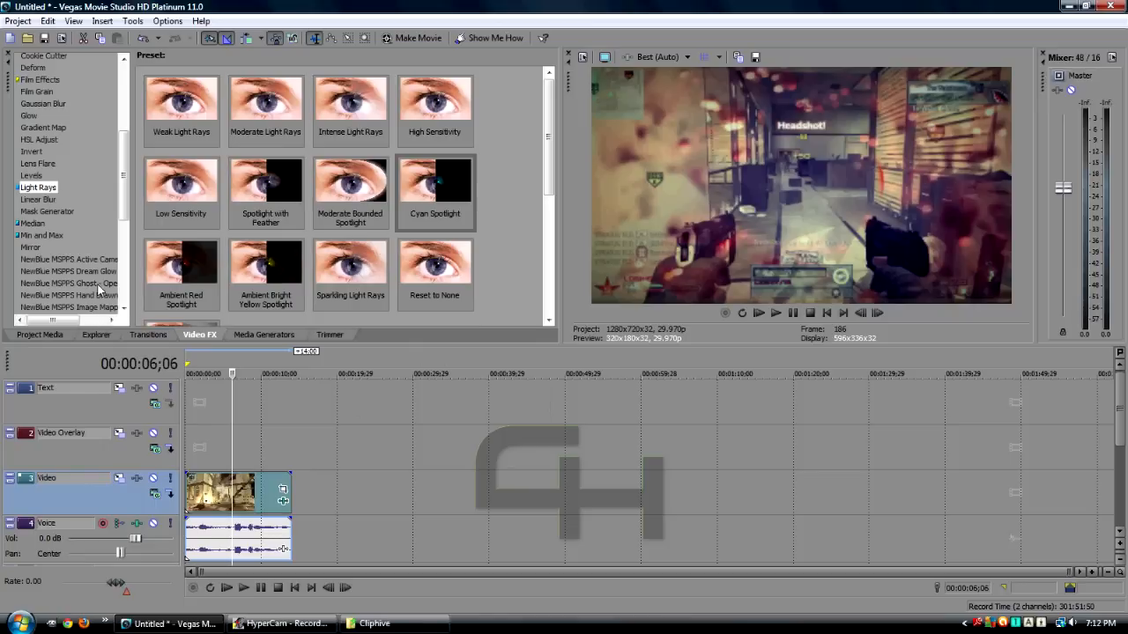
pyautogui.moveTo(164, 193)
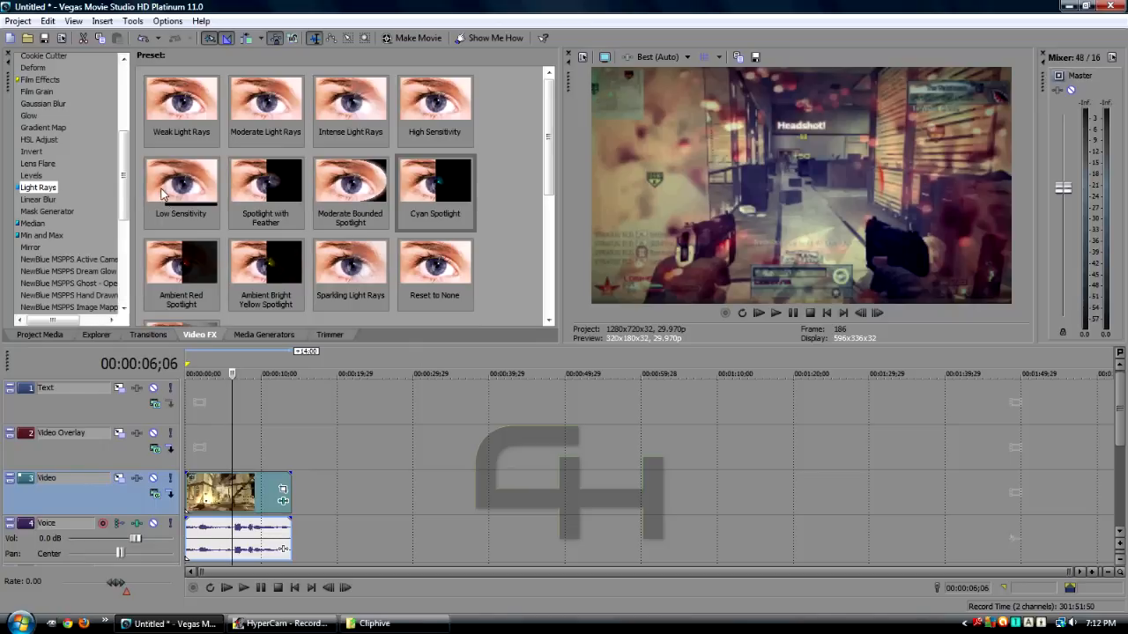
pyautogui.scroll(-3)
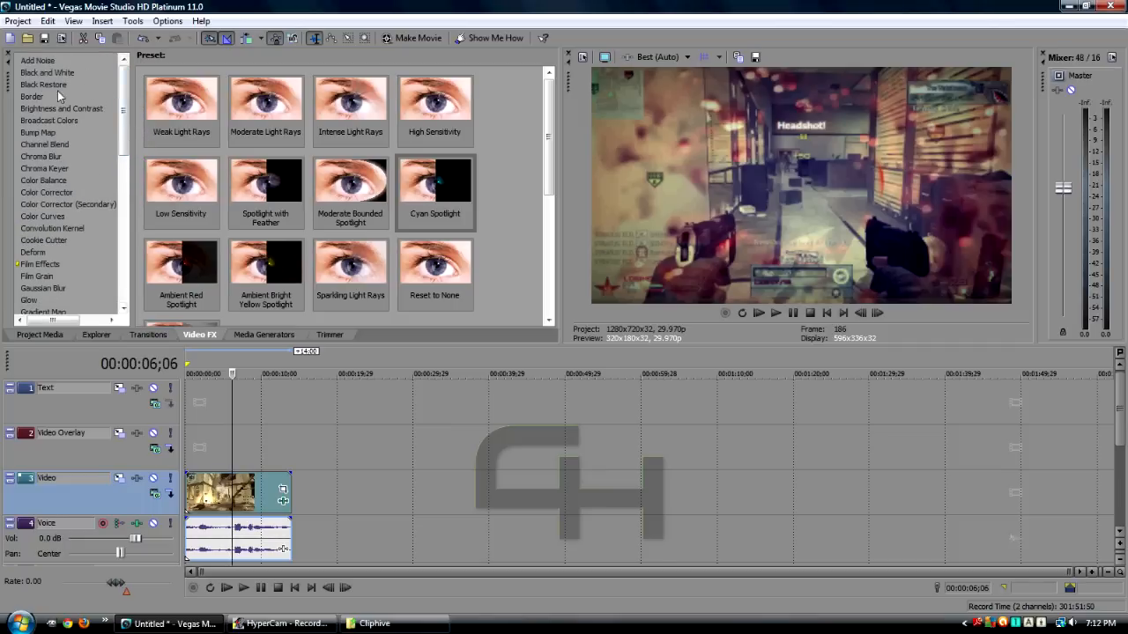
pyautogui.click(44, 168)
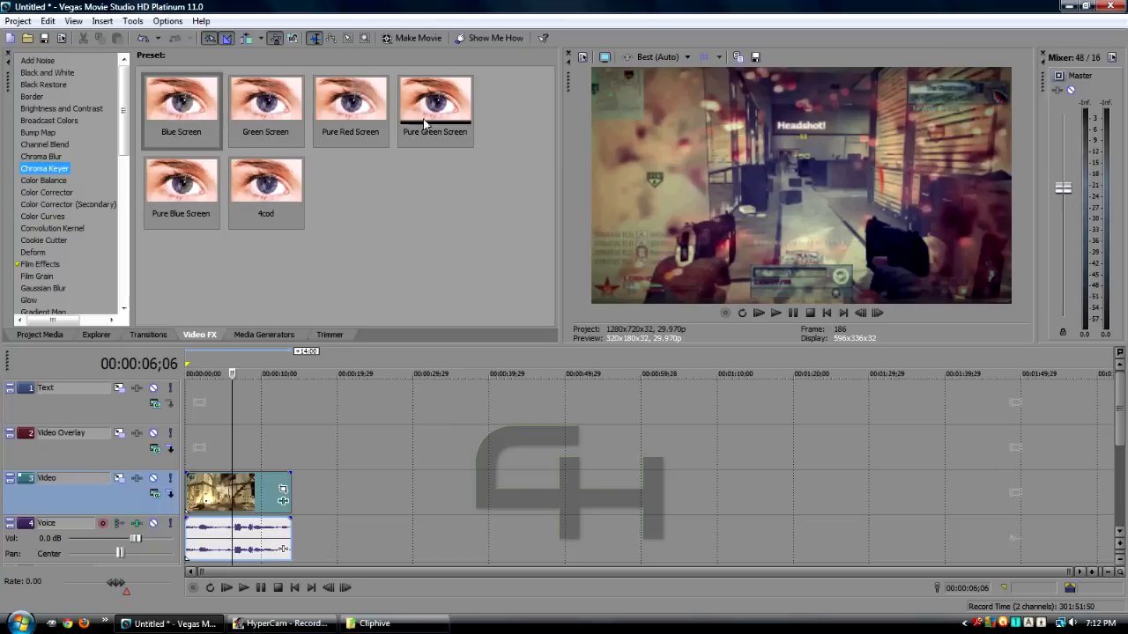
pyautogui.click(265, 105)
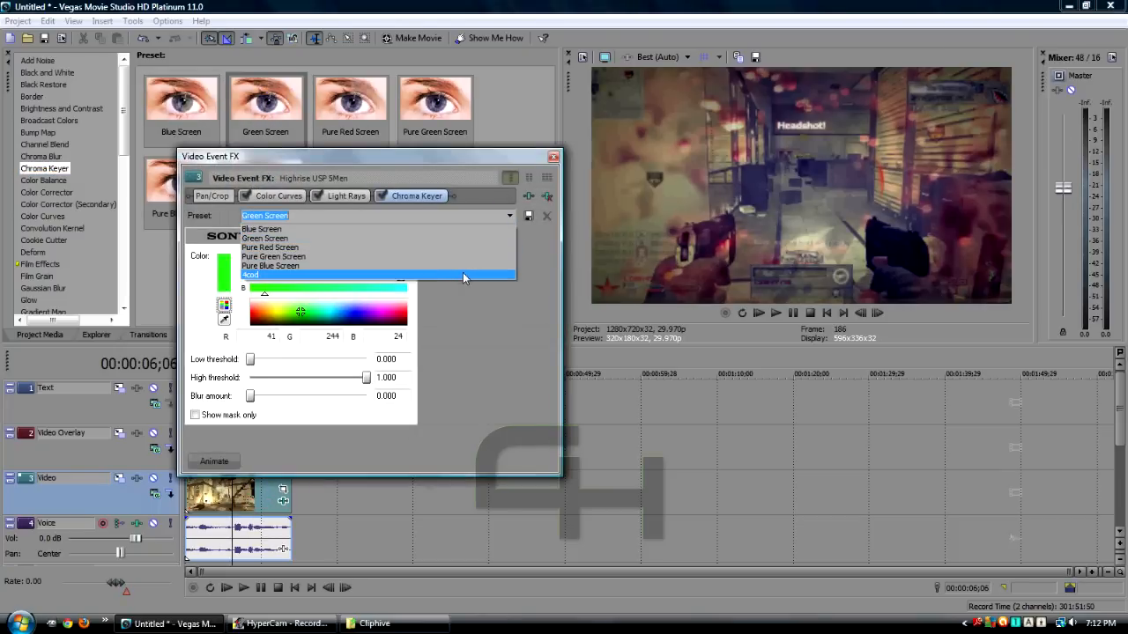
pyautogui.click(251, 274)
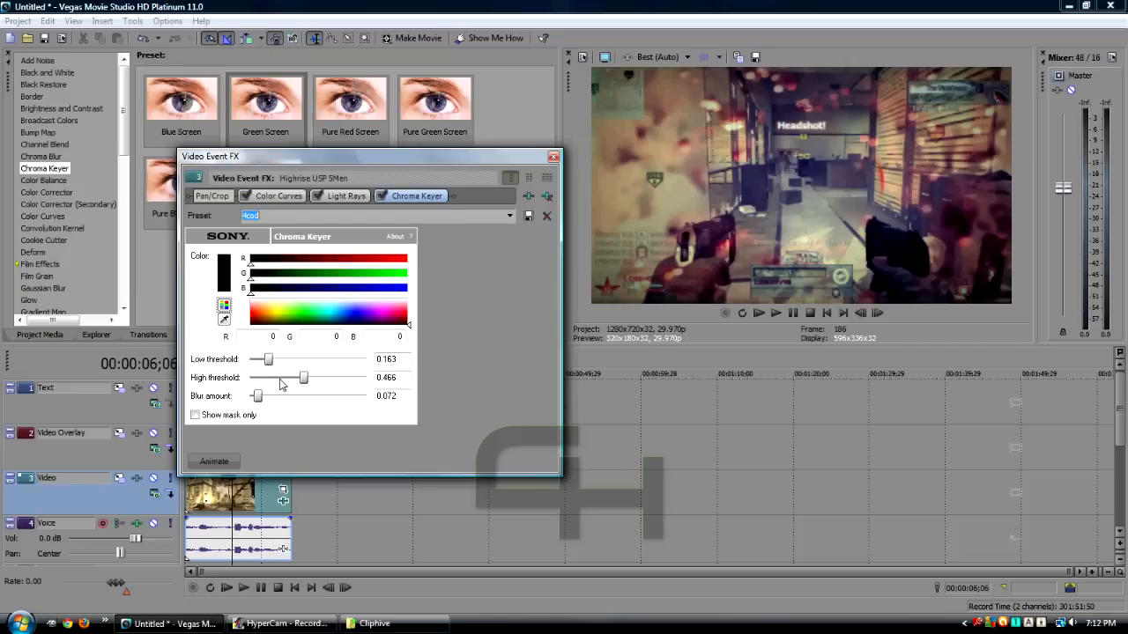
pyautogui.moveTo(511, 340)
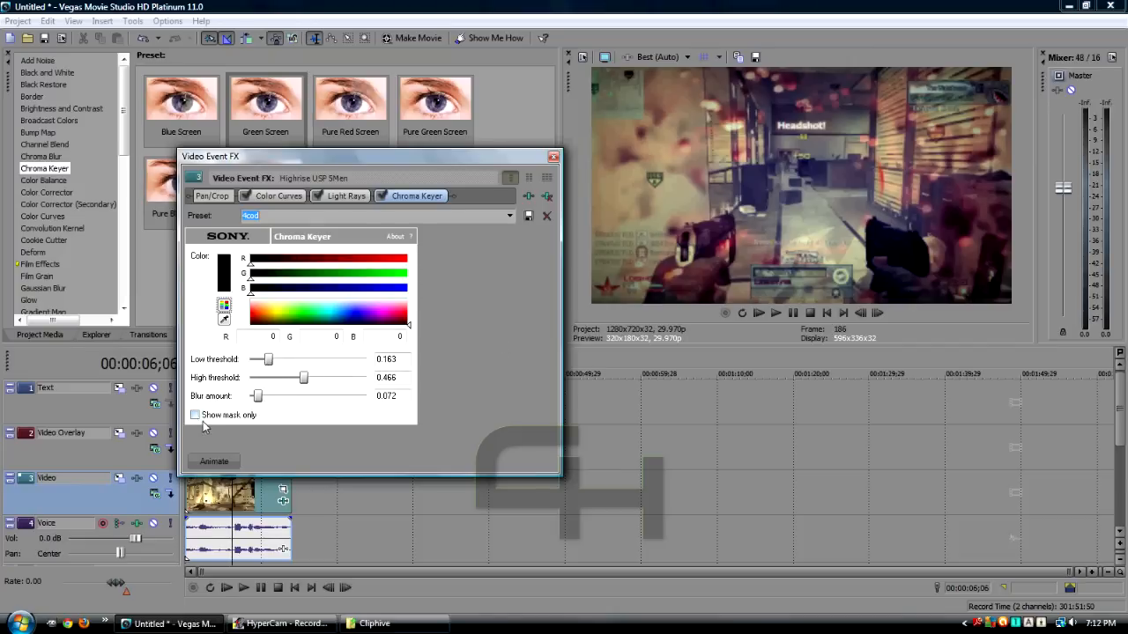
# - Fine-tune the Chroma Keyer low threshold while toggling the mask-only preview
pyautogui.click(194, 415)
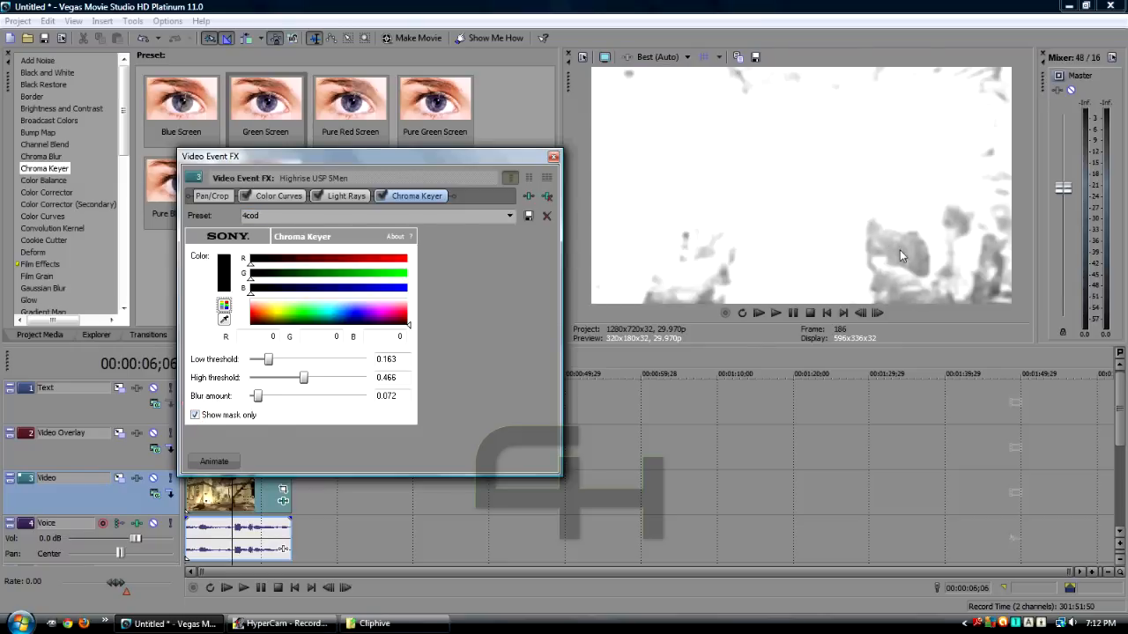
pyautogui.moveTo(984, 233)
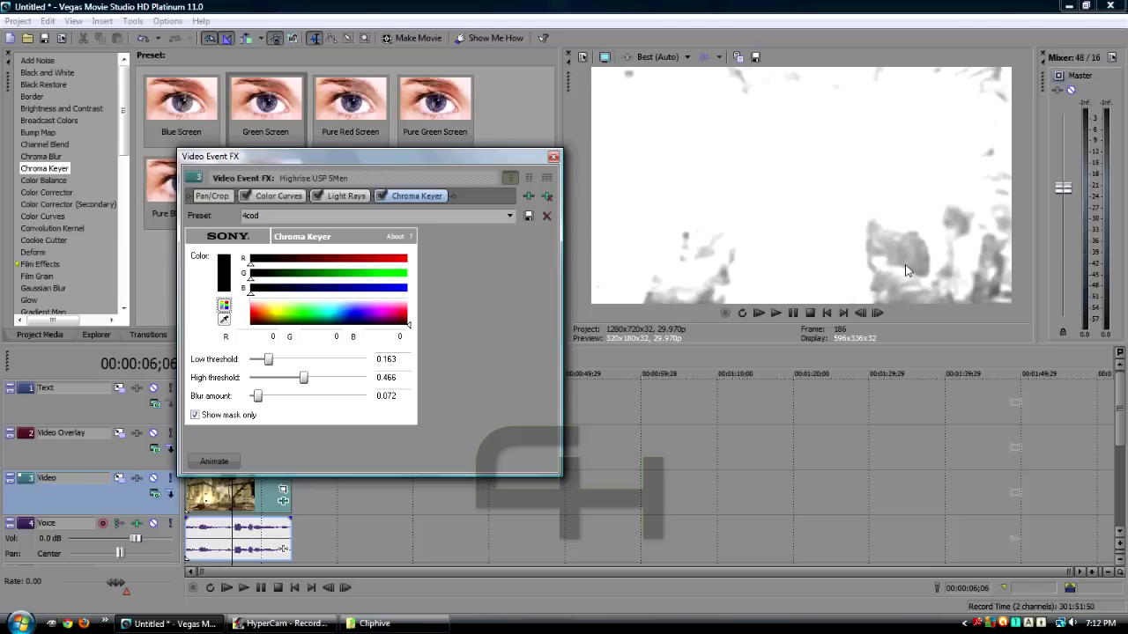
pyautogui.moveTo(984, 116)
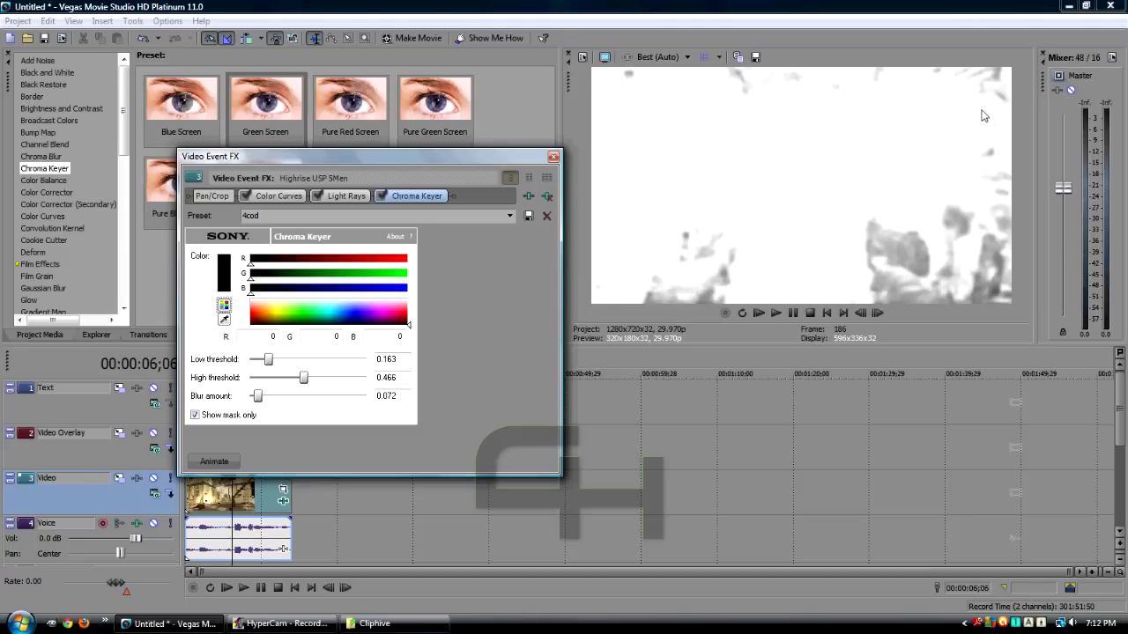
pyautogui.moveTo(267, 359); pyautogui.dragTo(273, 358)
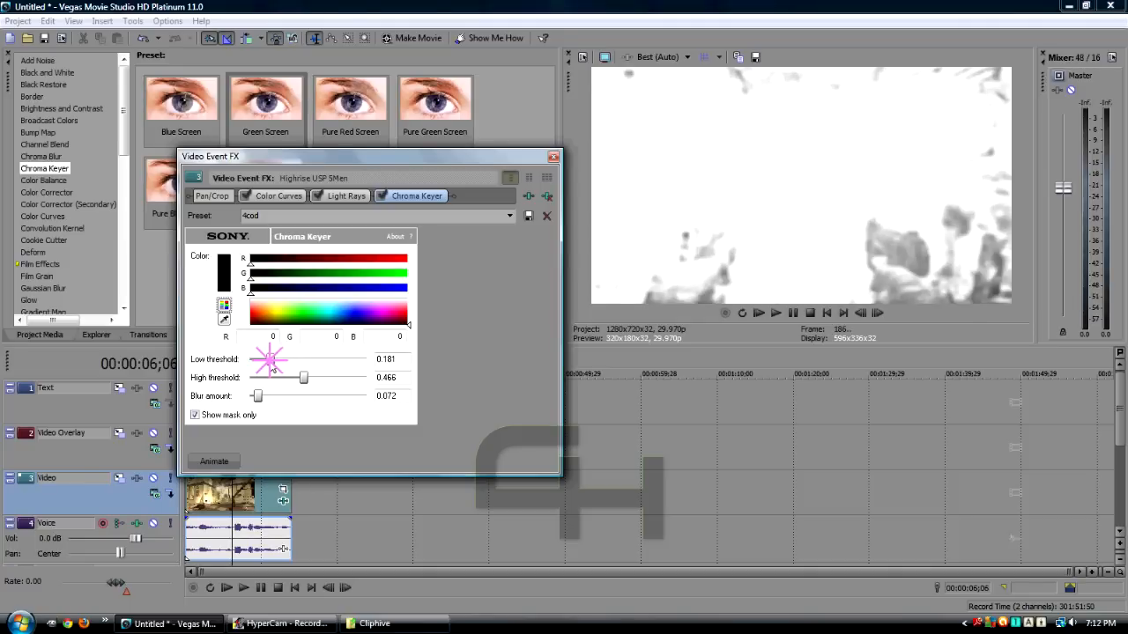
pyautogui.moveTo(273, 358); pyautogui.dragTo(267, 358)
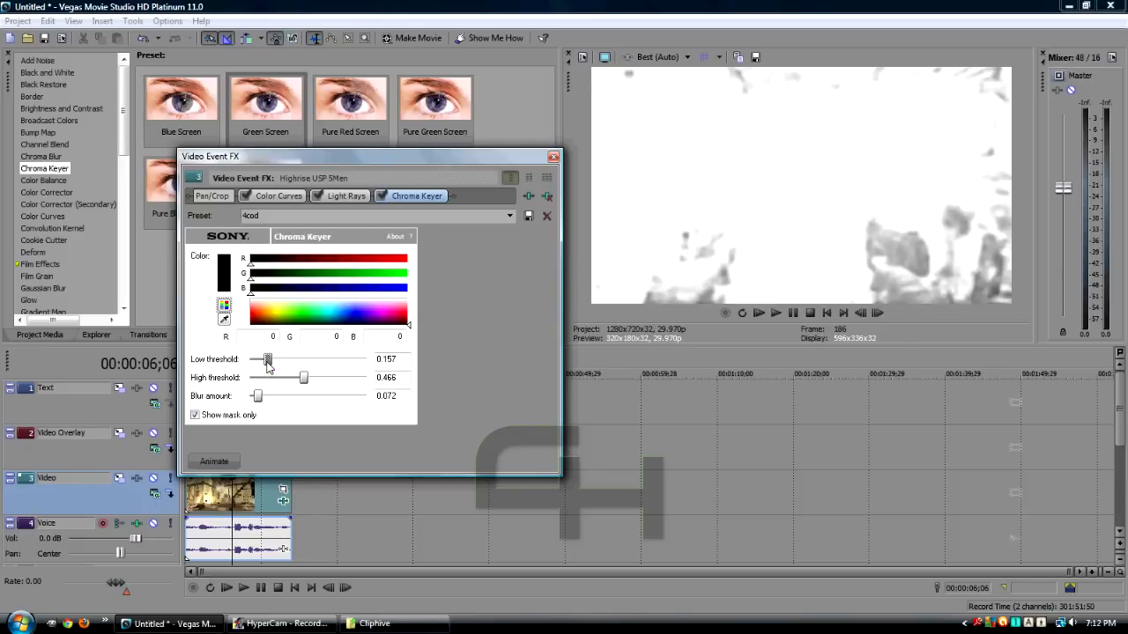
pyautogui.click(508, 215)
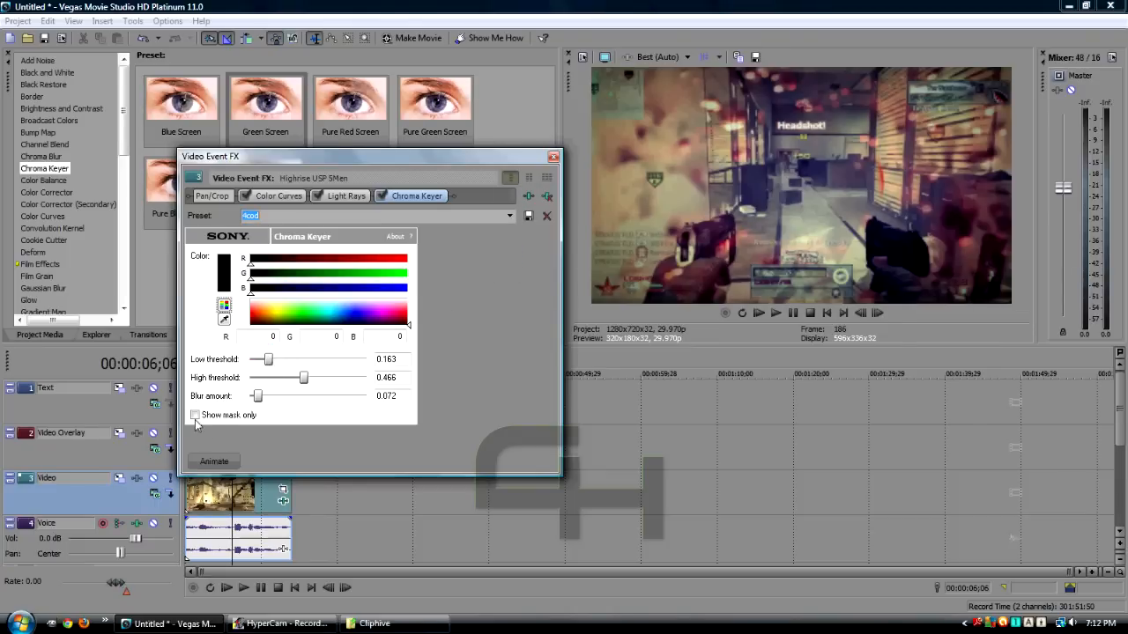
pyautogui.click(194, 415)
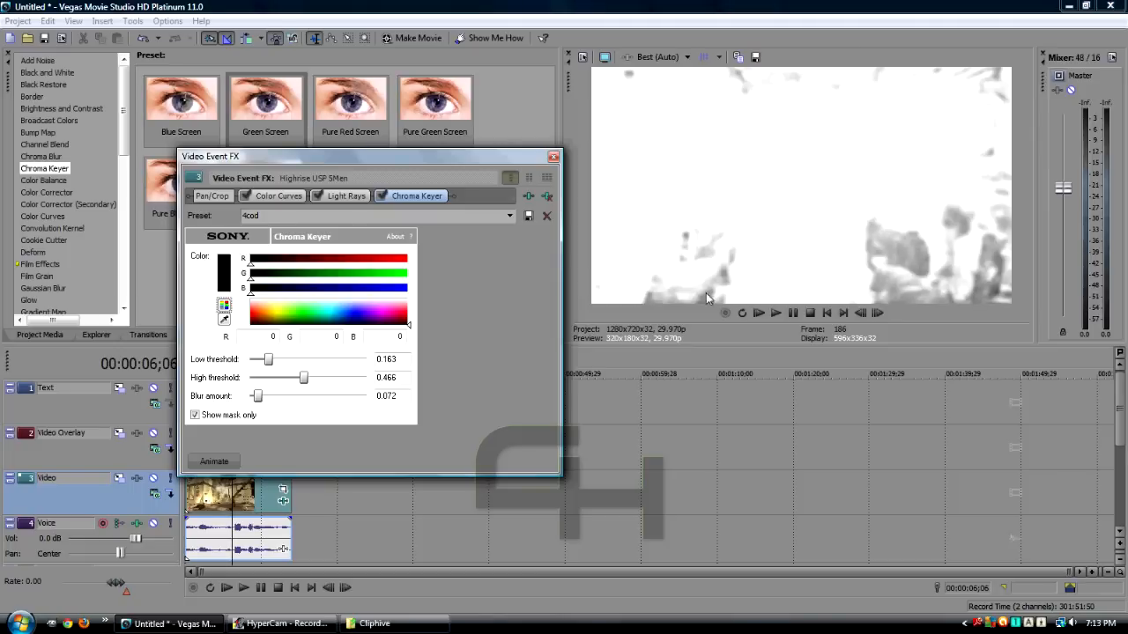
pyautogui.moveTo(840, 247)
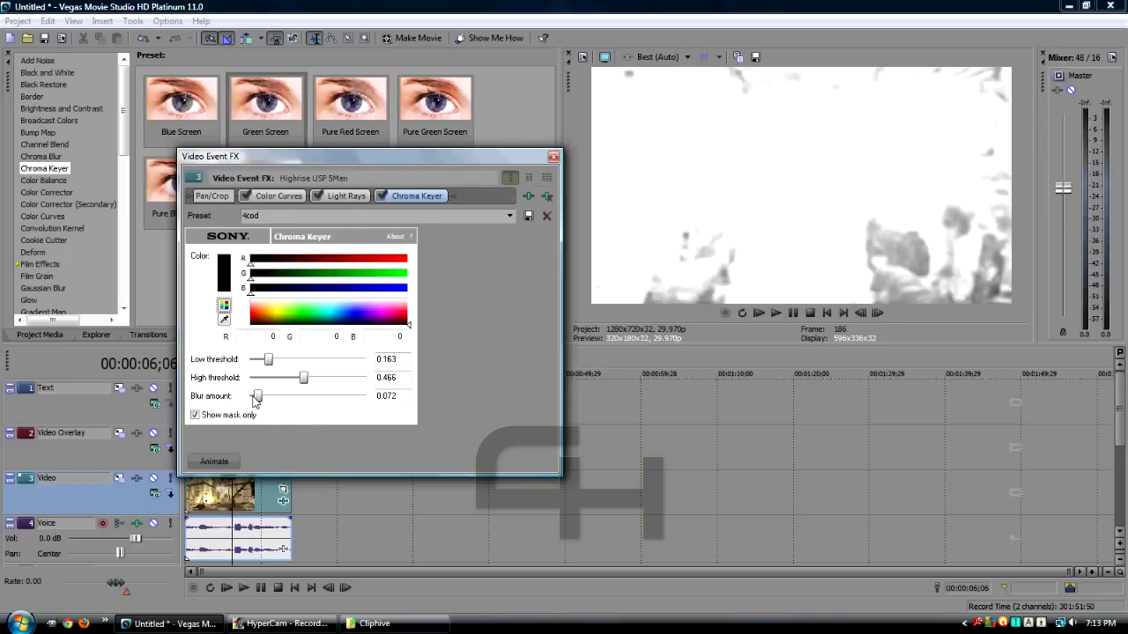
pyautogui.moveTo(742, 262)
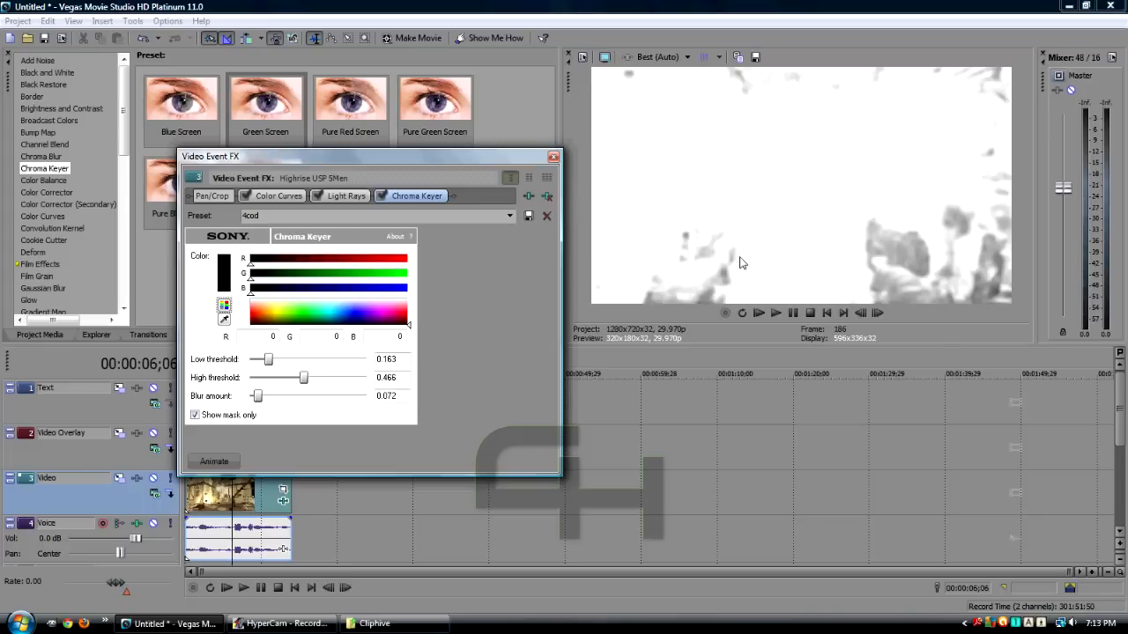
pyautogui.moveTo(737, 264)
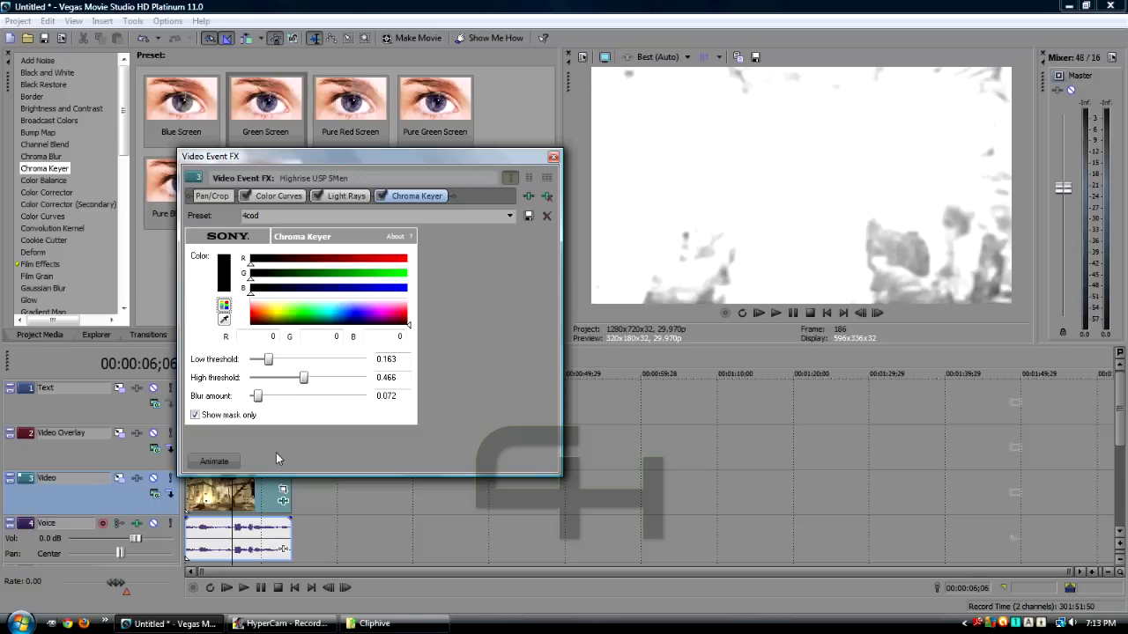
pyautogui.moveTo(455, 440)
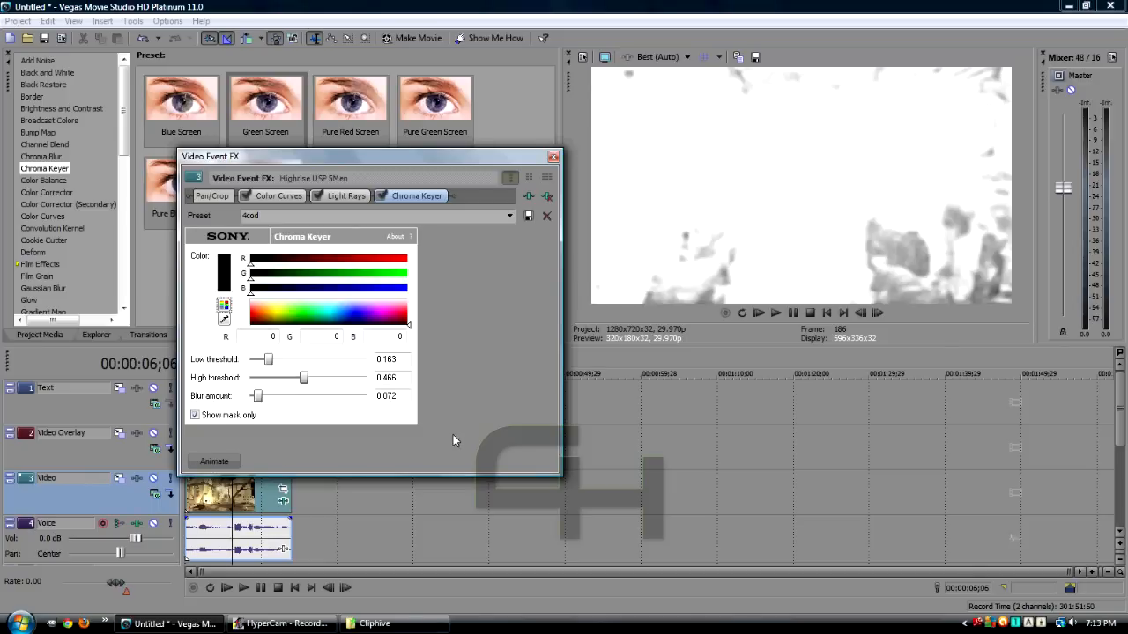
pyautogui.moveTo(467, 426)
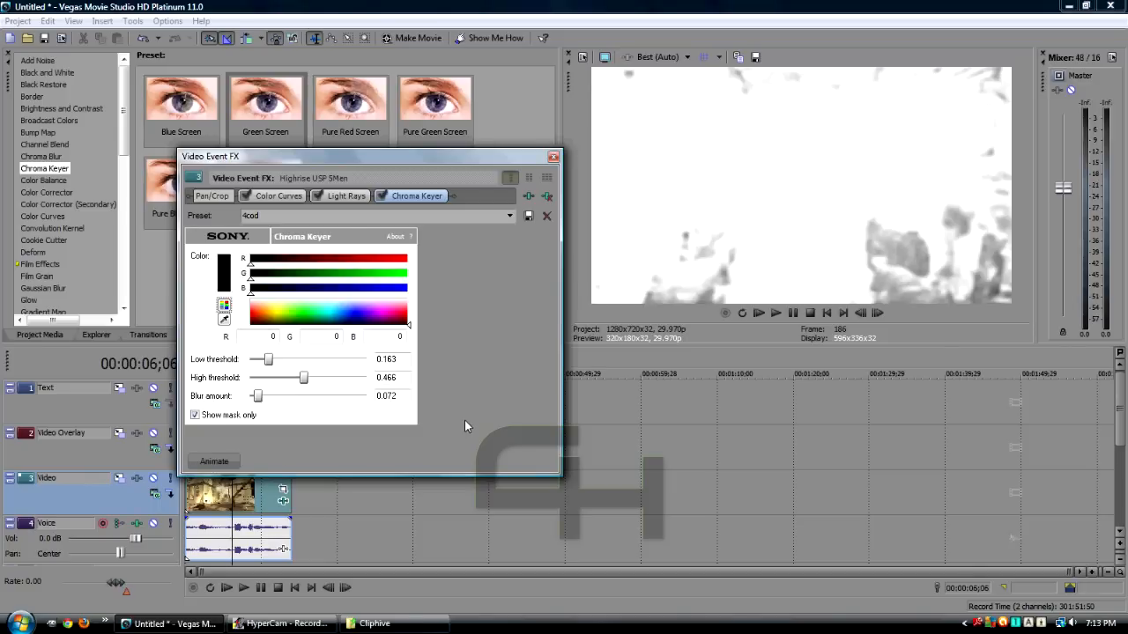
pyautogui.moveTo(509, 298)
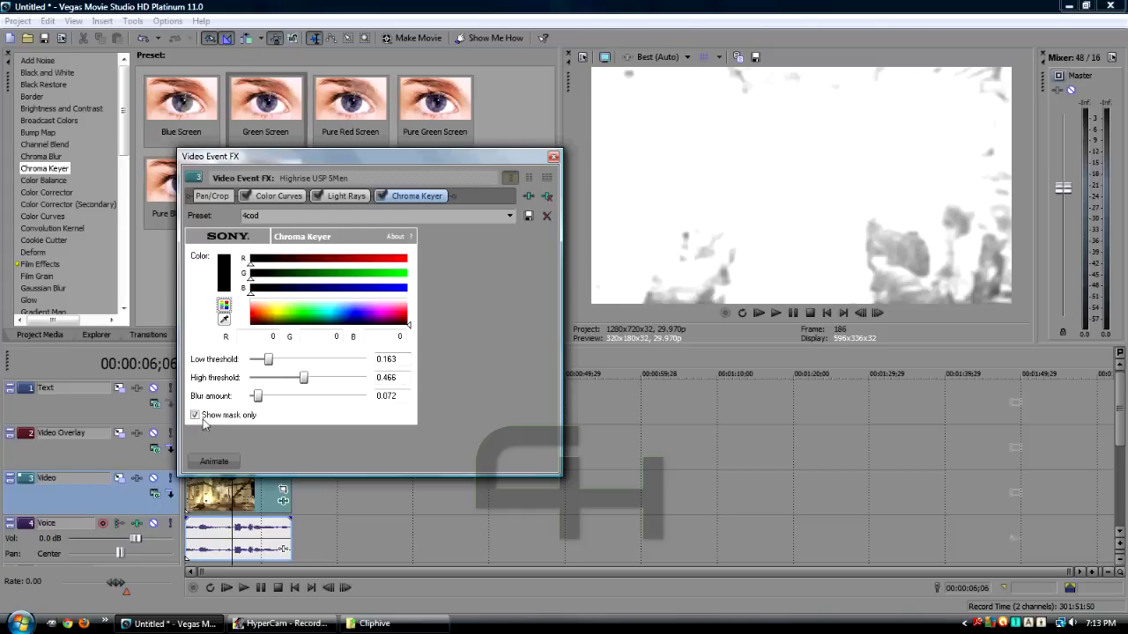
pyautogui.click(195, 414)
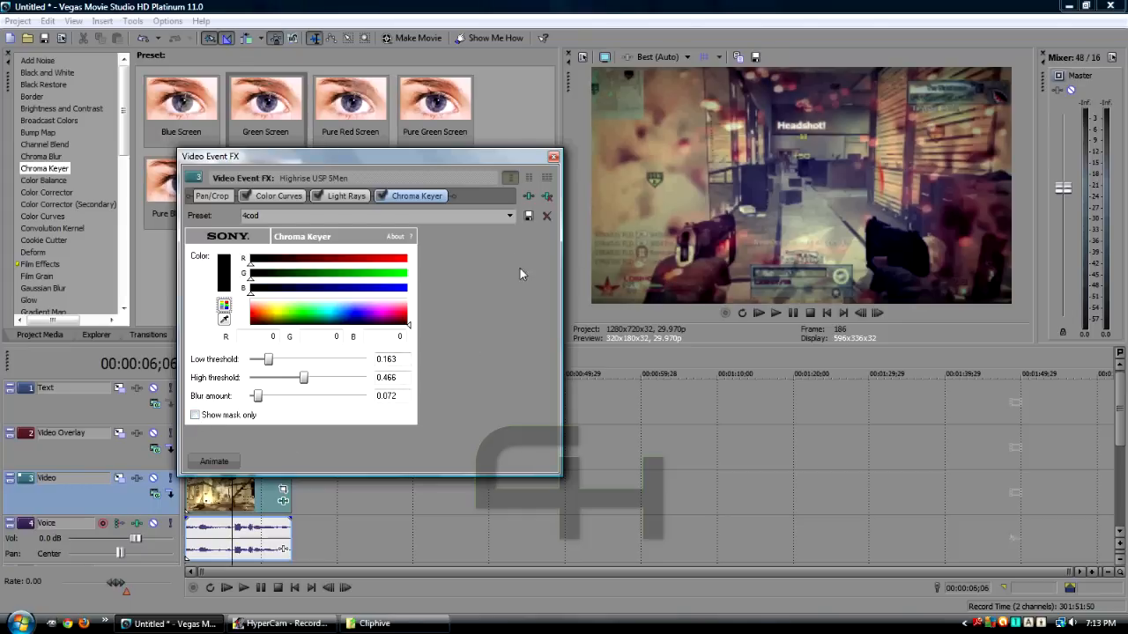
# - Move the gameplay clip to the overlay track and open the K8PPY MUSIC PACK #1 folder
pyautogui.click(553, 156)
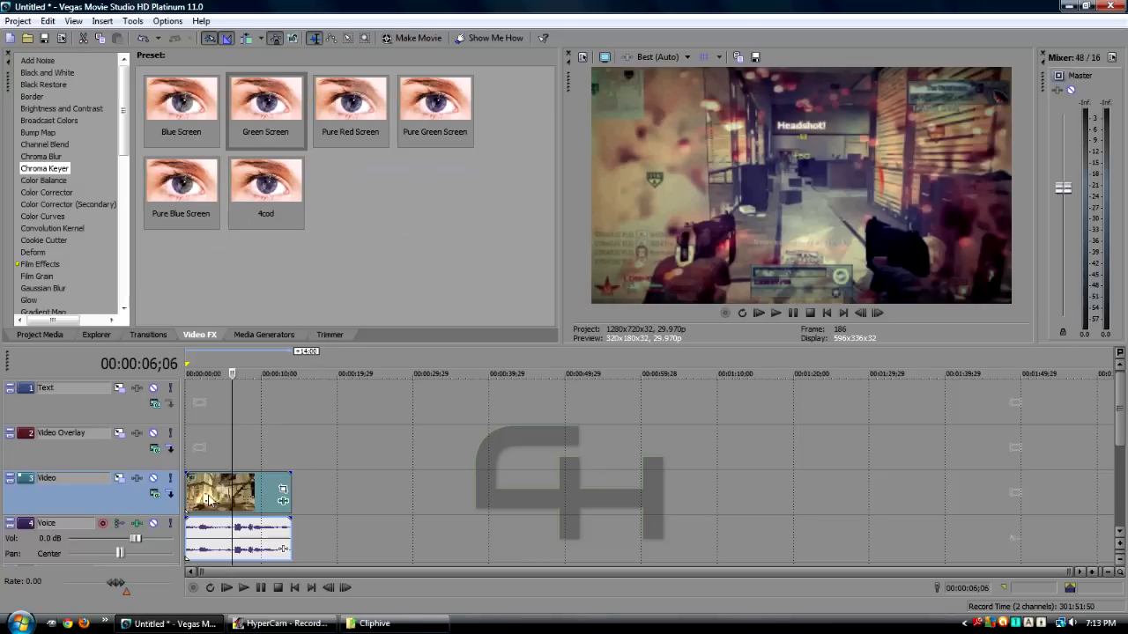
pyautogui.moveTo(221, 491); pyautogui.dragTo(220, 446)
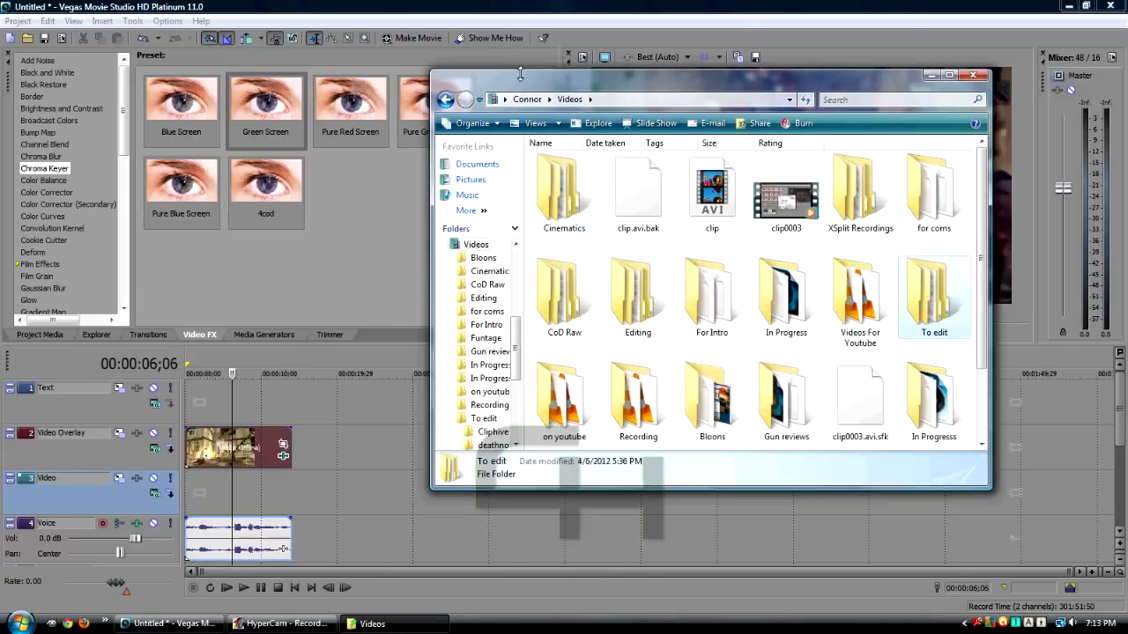
pyautogui.click(467, 194)
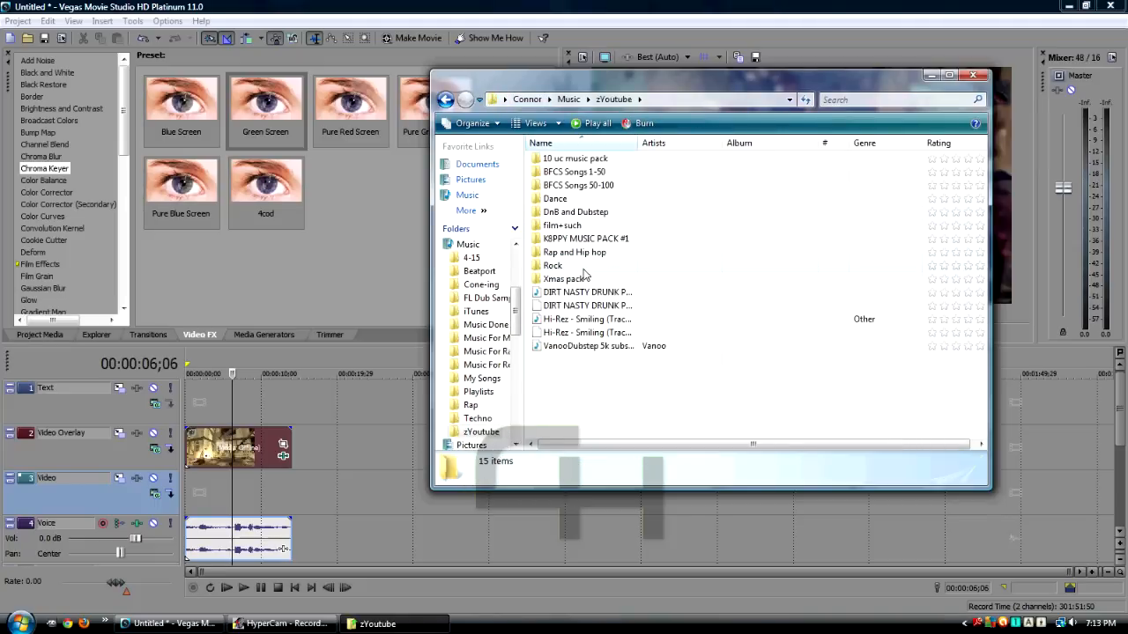
pyautogui.doubleClick(583, 238)
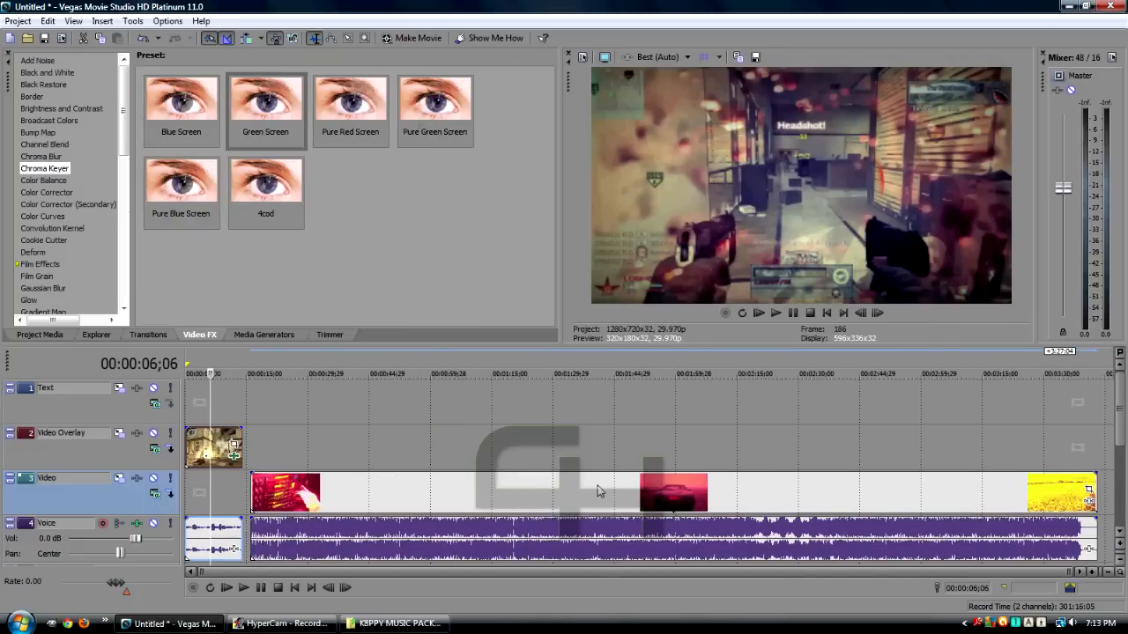
# - Move the playhead to about 00:00:22;12, where the pink robot appears
pyautogui.click(291, 493)
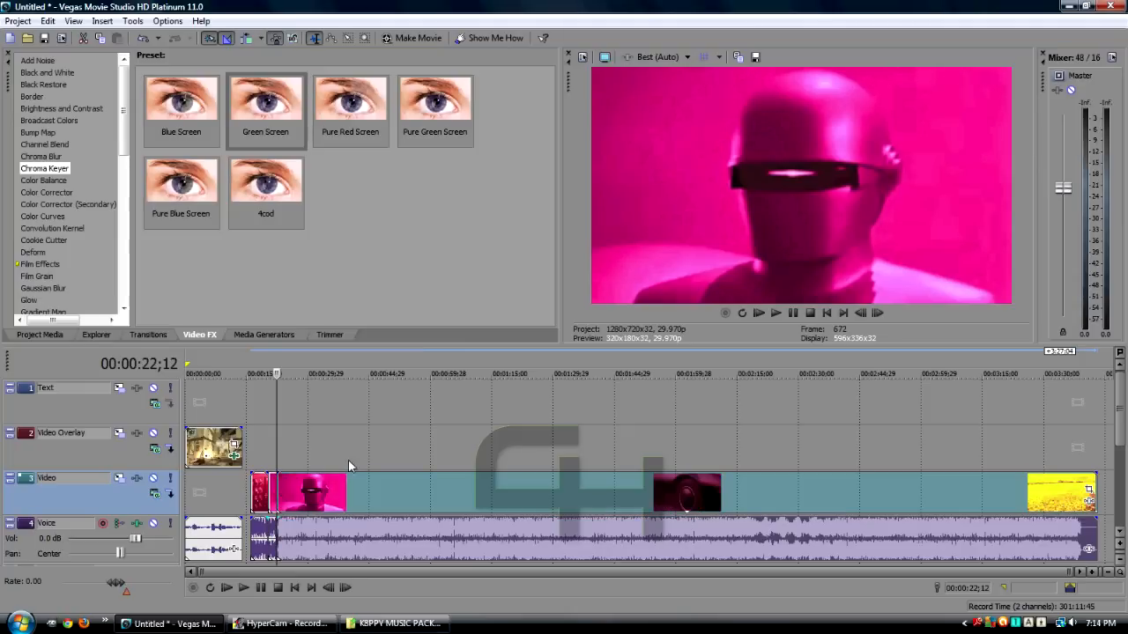
# - Set the preview to Best (Full) and save the current frame as robot.jpg
pyautogui.click(686, 57)
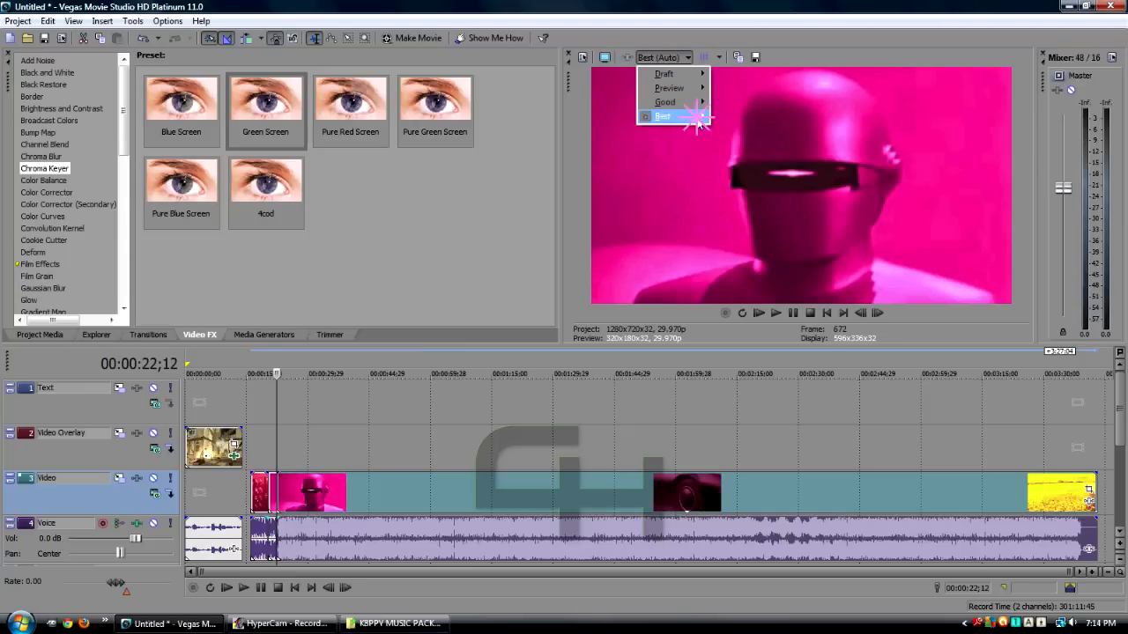
pyautogui.click(662, 116)
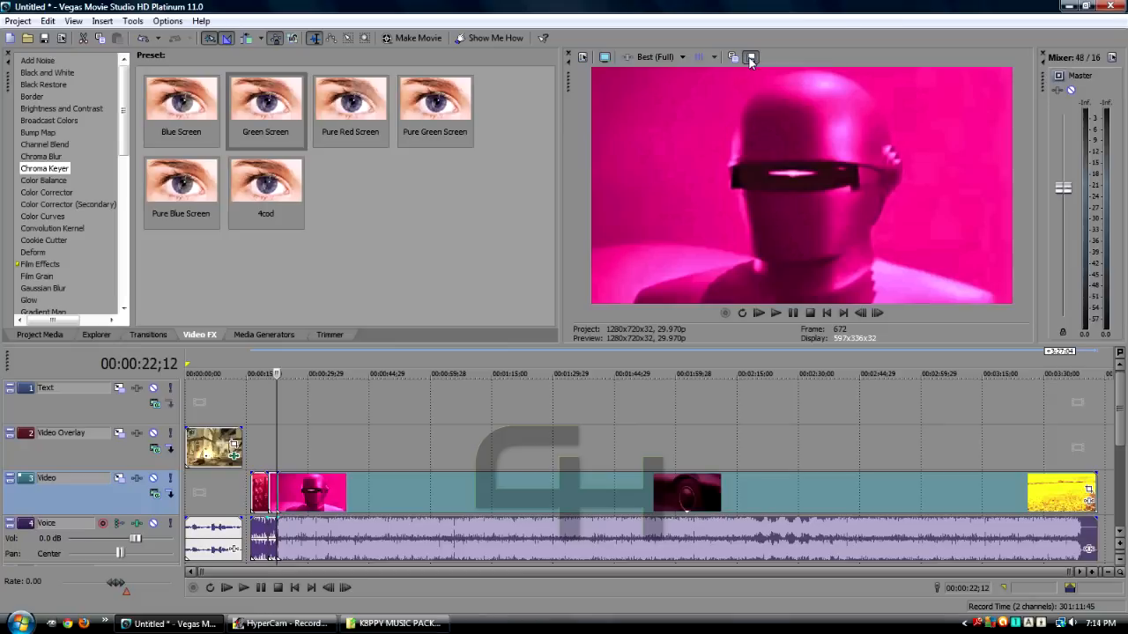
pyautogui.click(749, 56)
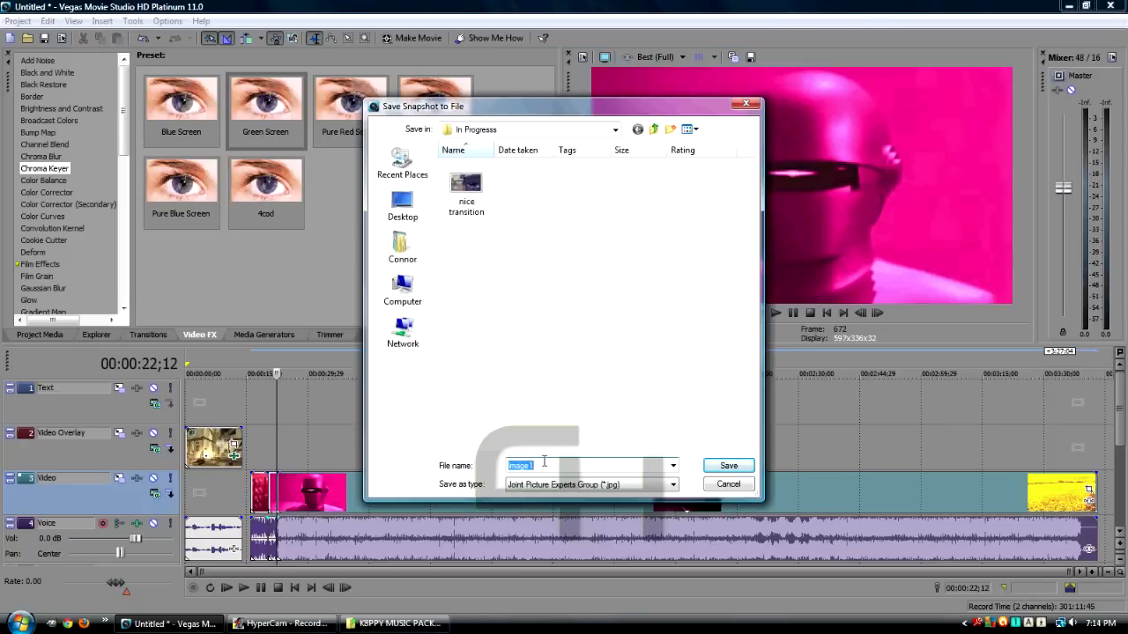
pyautogui.moveTo(625, 464)
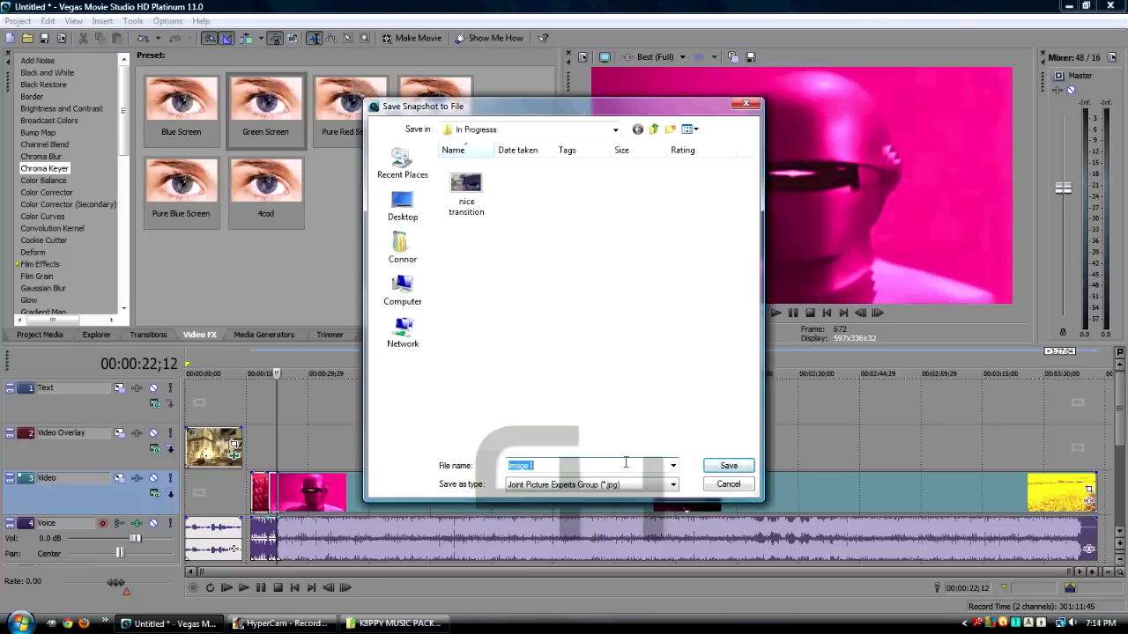
pyautogui.write('robot')
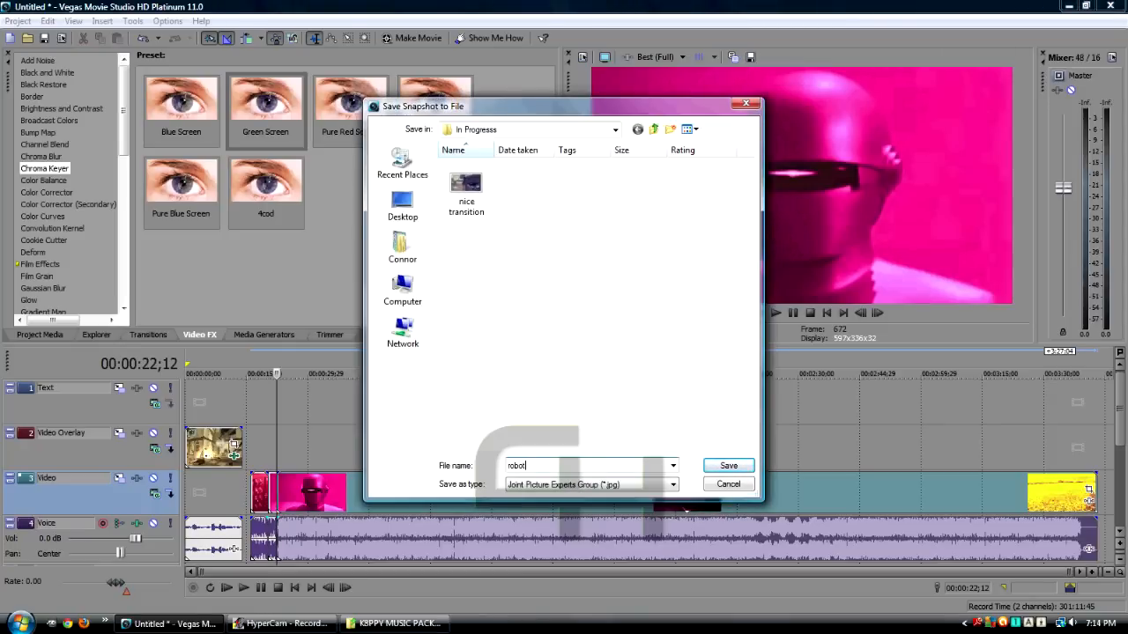
pyautogui.click(728, 465)
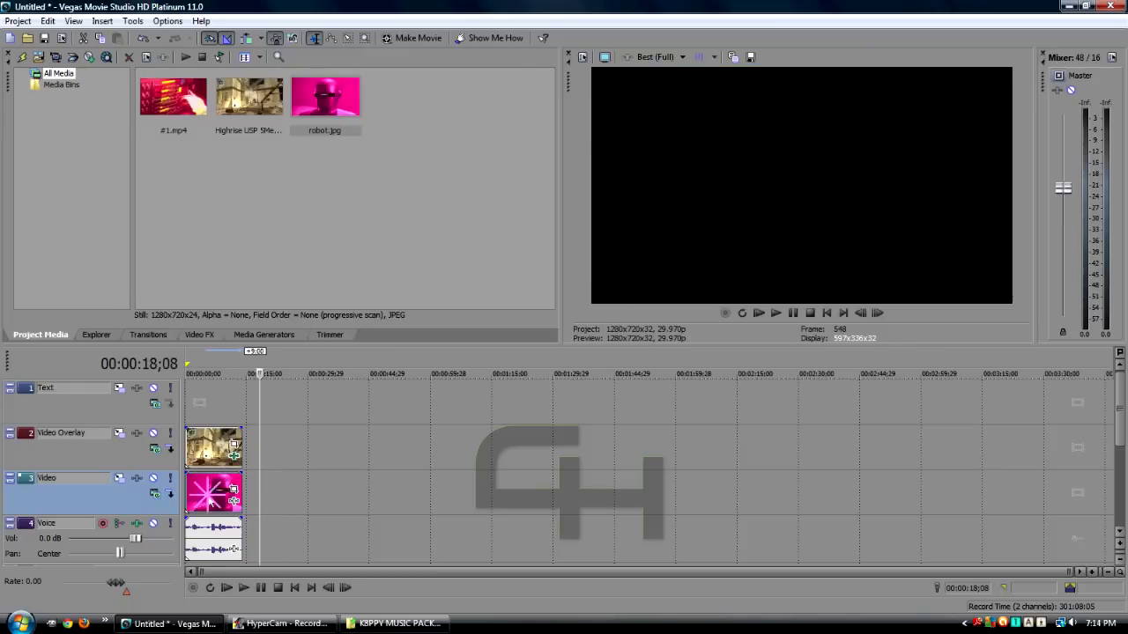
# - Move the playhead to 00:00:05;15 to preview the robot through the keyed gameplay
pyautogui.click(207, 374)
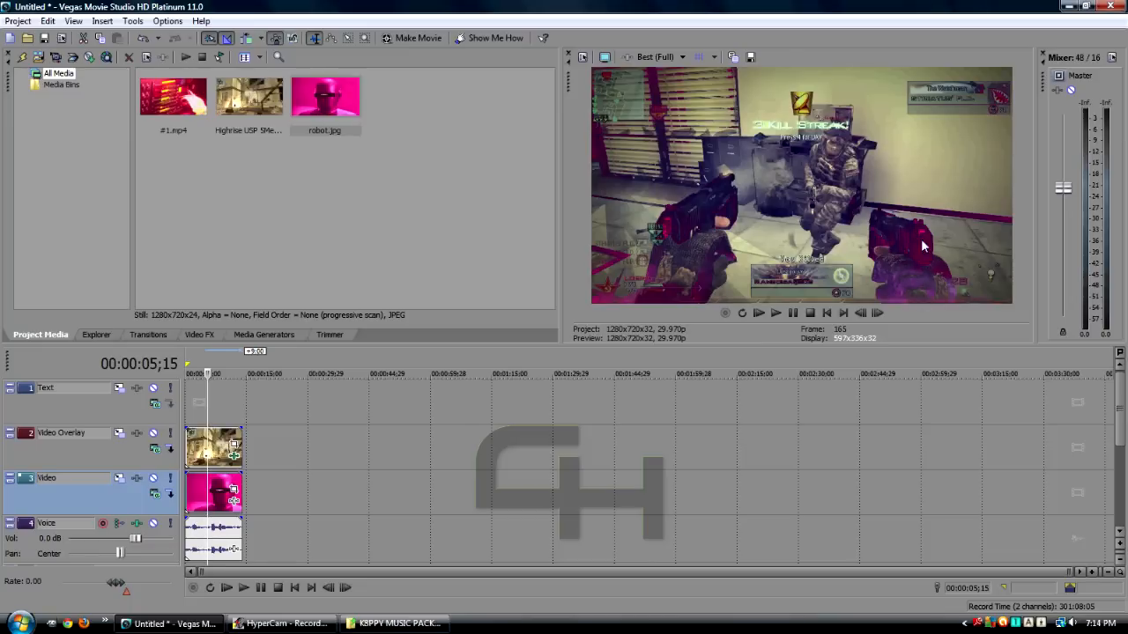
pyautogui.moveTo(916, 280)
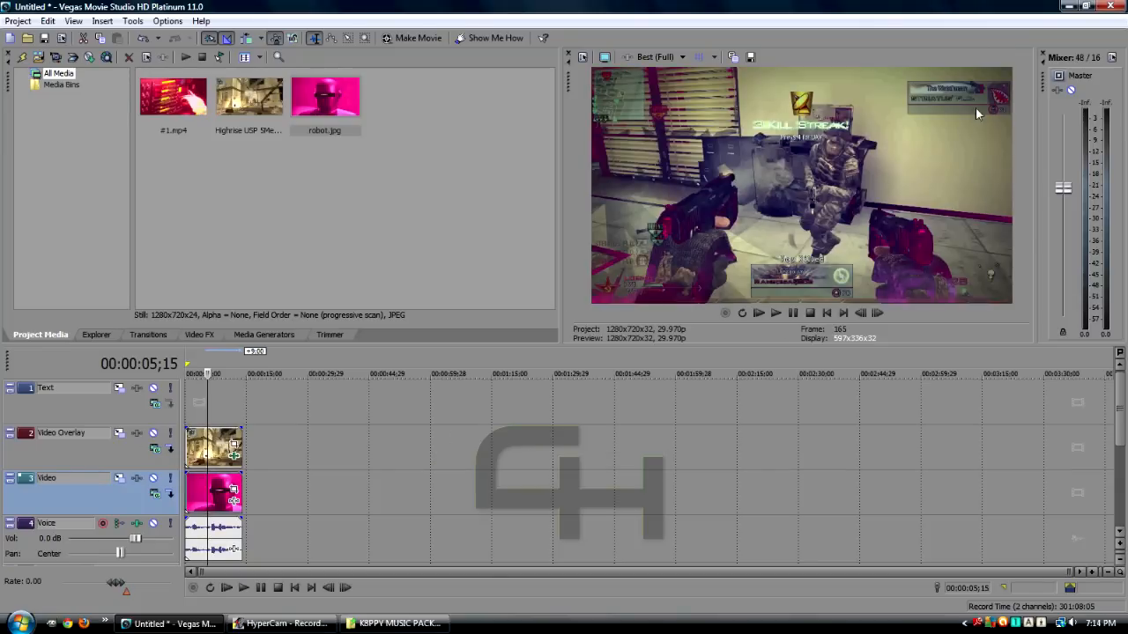
pyautogui.moveTo(677, 167)
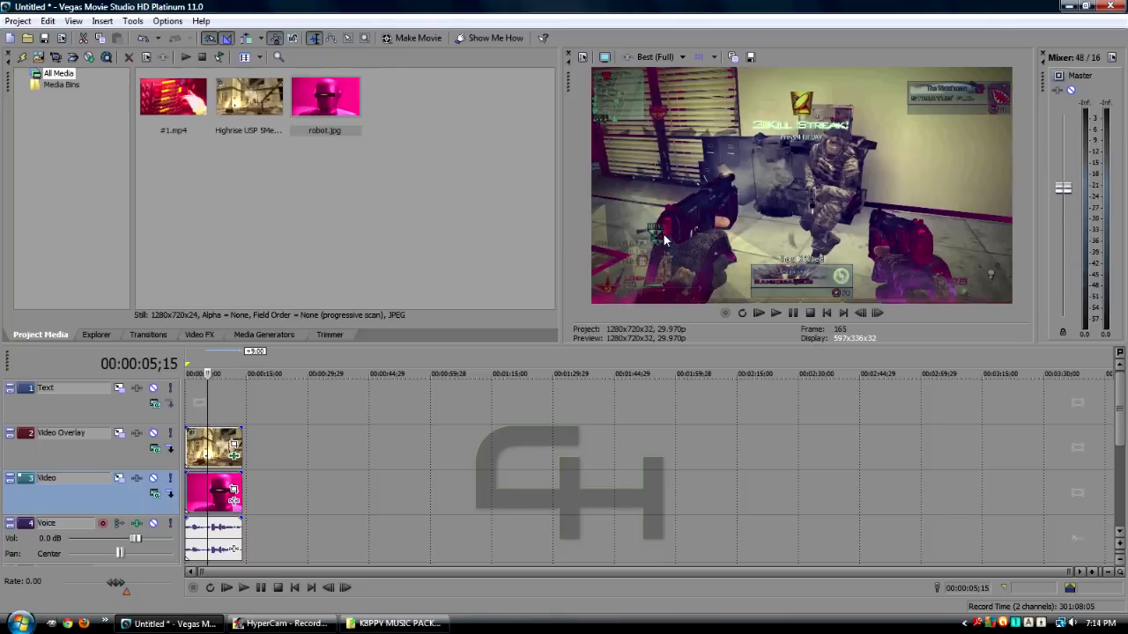
pyautogui.moveTo(985, 168)
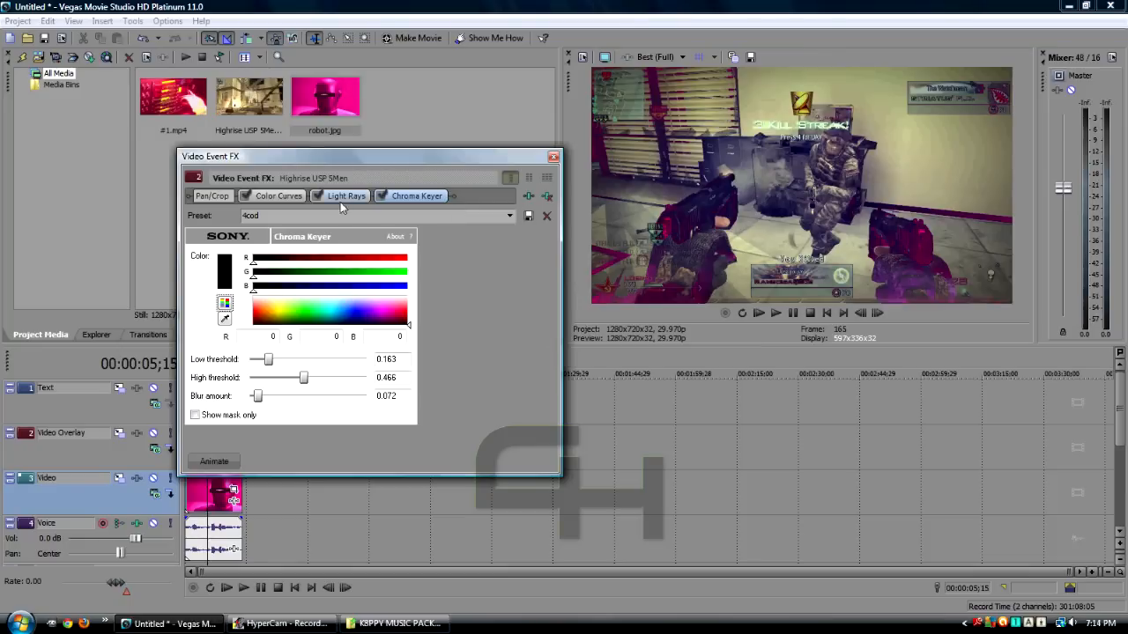
# - Experiment with Light Rays strength, radius and feather, then revert to Sick Lil Border and close
pyautogui.click(345, 196)
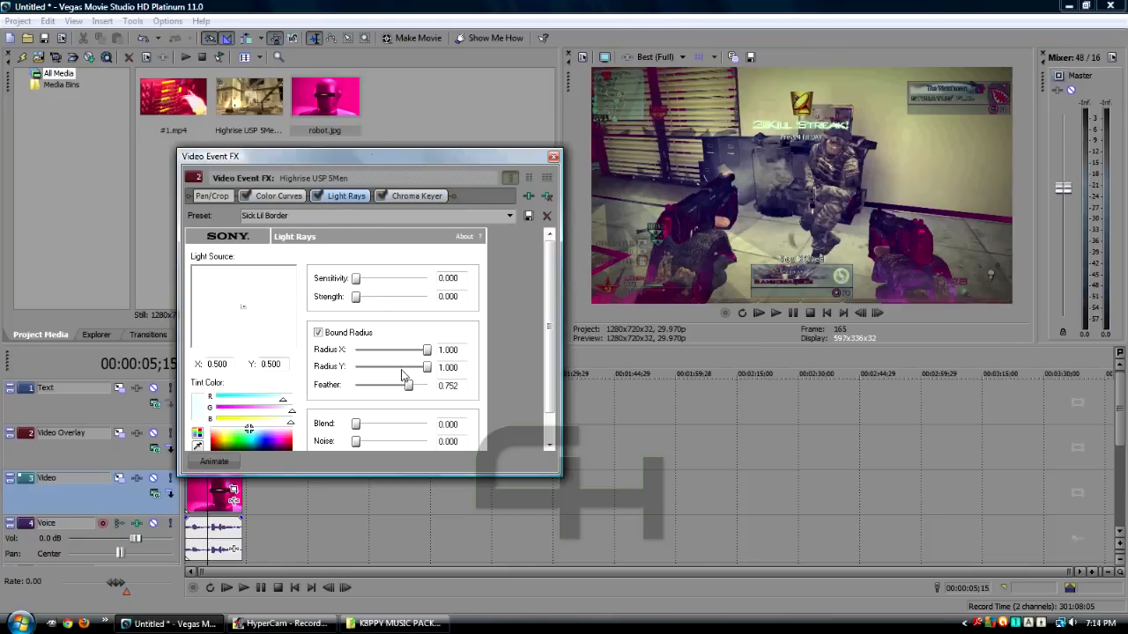
pyautogui.moveTo(355, 296); pyautogui.dragTo(371, 296)
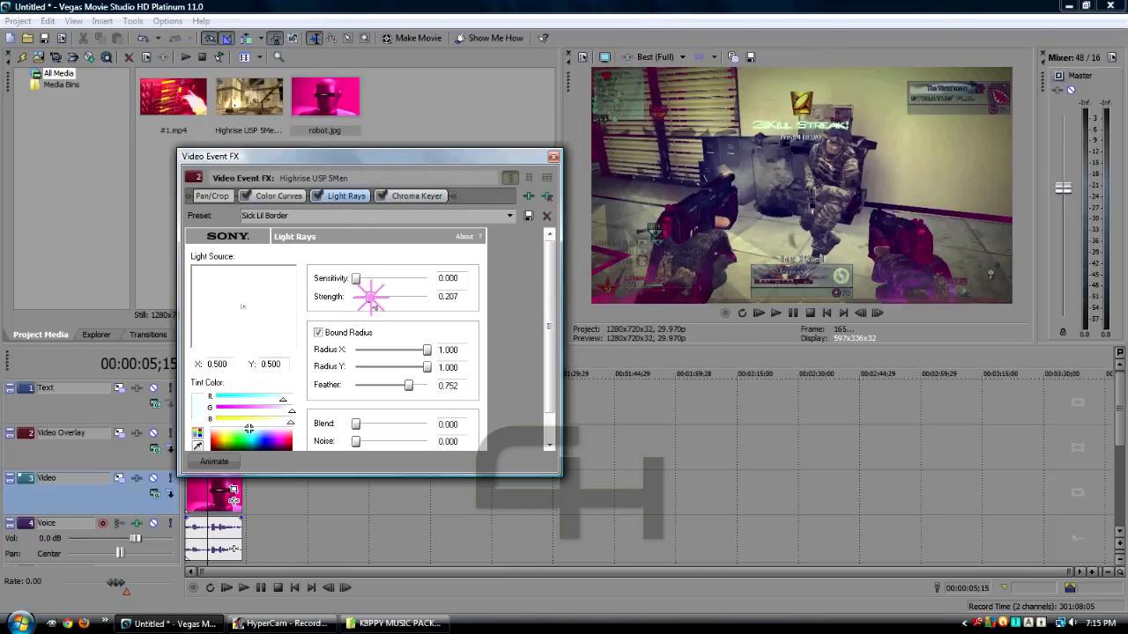
pyautogui.moveTo(370, 296); pyautogui.dragTo(355, 296)
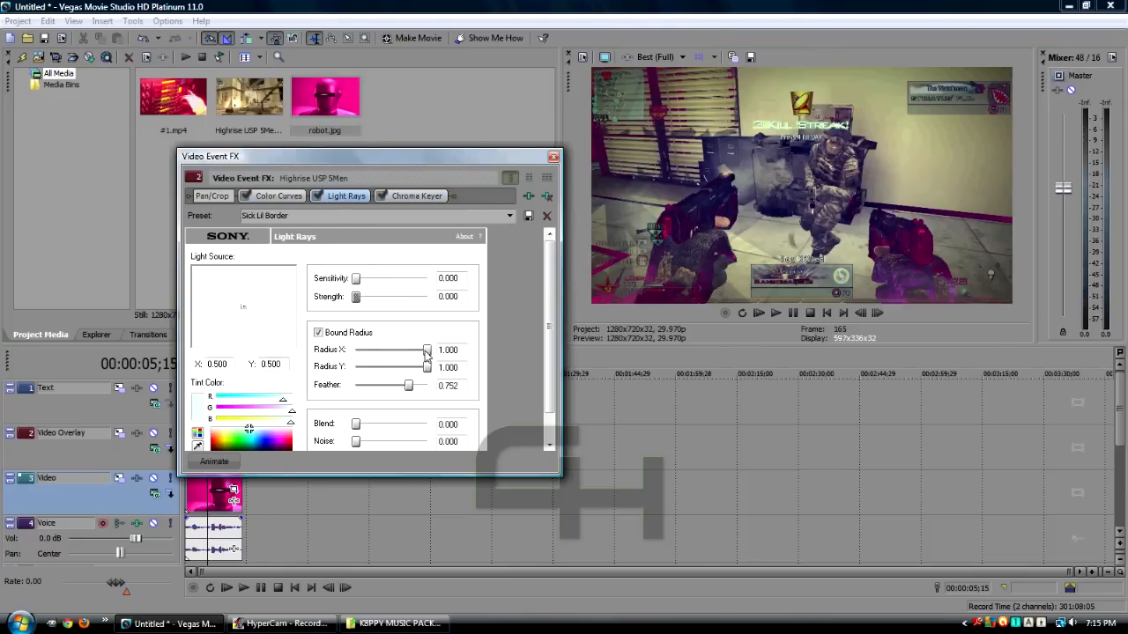
pyautogui.moveTo(408, 385); pyautogui.dragTo(392, 385)
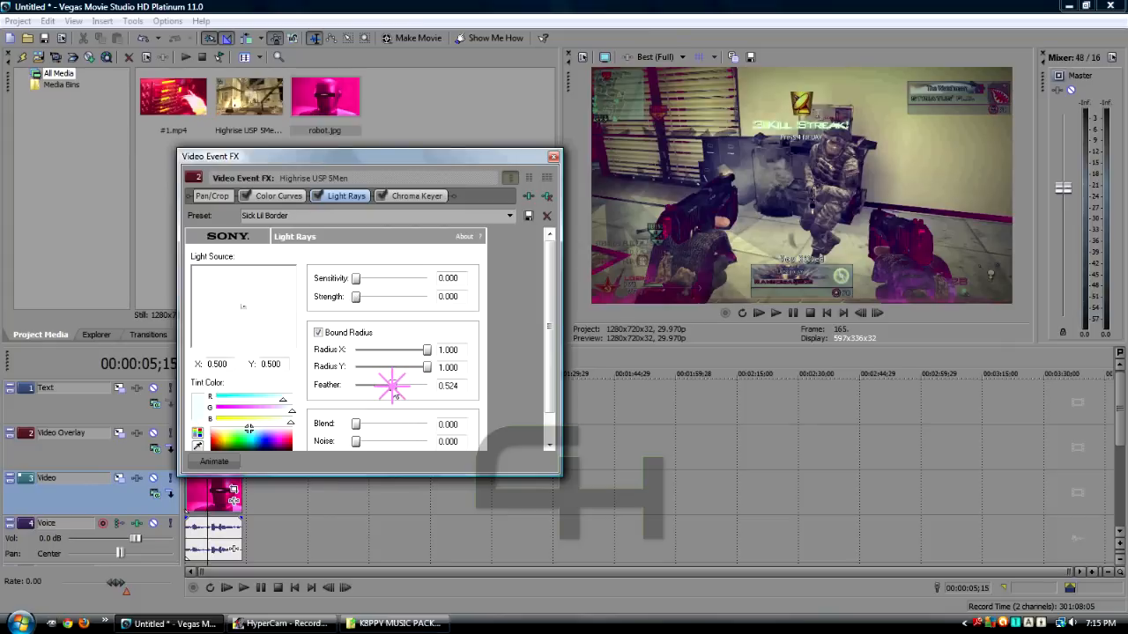
pyautogui.moveTo(397, 386); pyautogui.dragTo(387, 386)
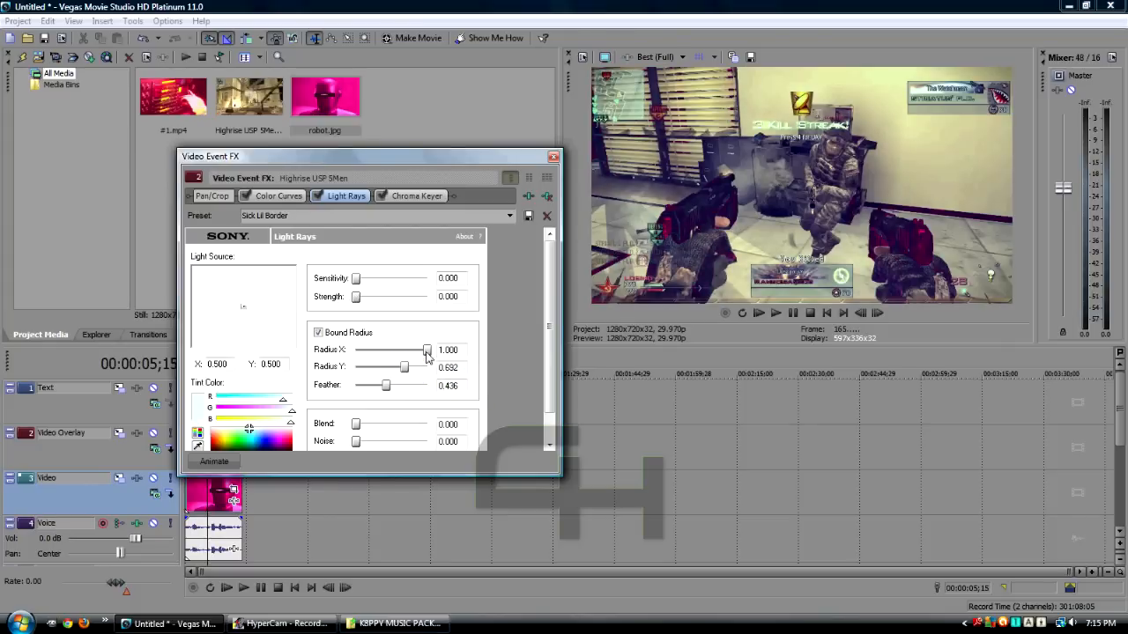
pyautogui.moveTo(428, 350); pyautogui.dragTo(390, 349)
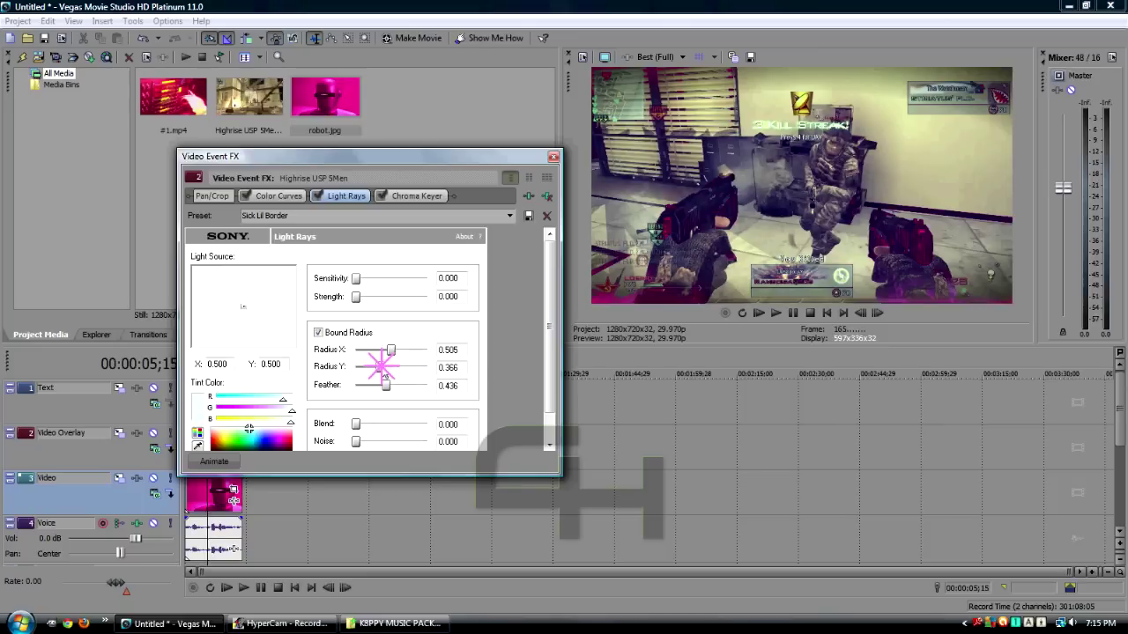
pyautogui.moveTo(391, 349); pyautogui.dragTo(374, 349)
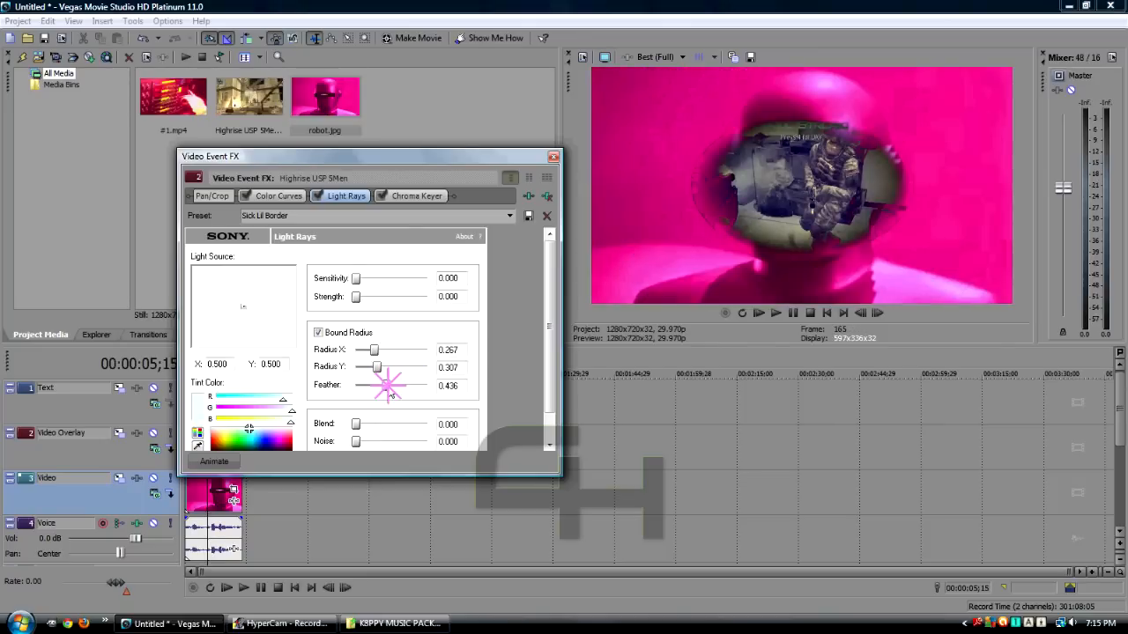
pyautogui.moveTo(383, 385); pyautogui.dragTo(421, 386)
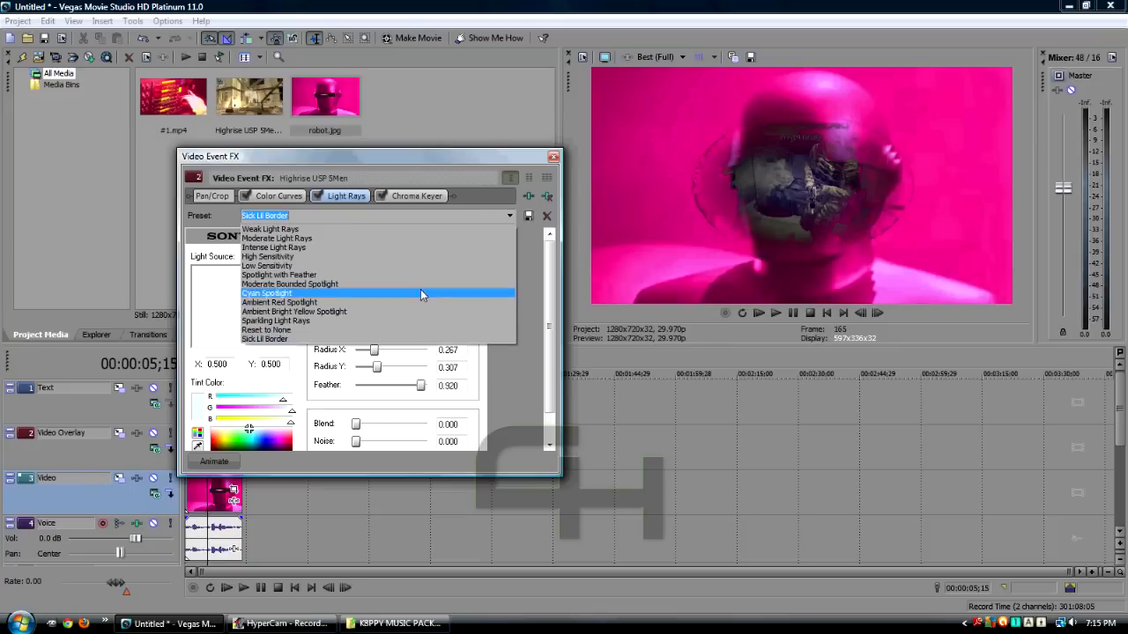
pyautogui.click(266, 292)
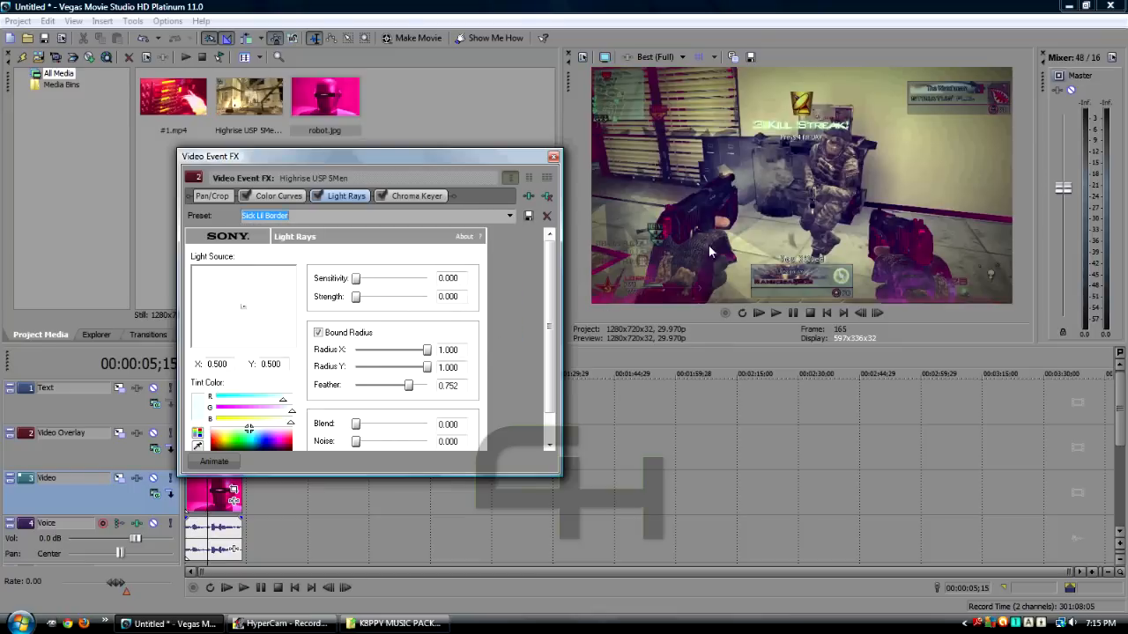
pyautogui.moveTo(572, 196)
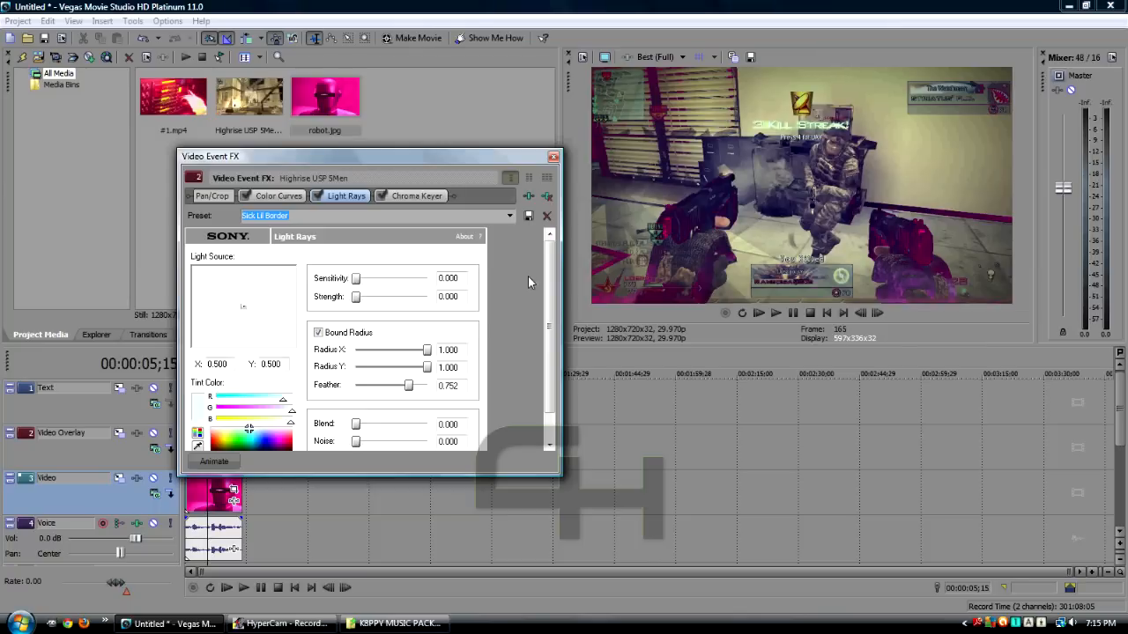
pyautogui.click(552, 156)
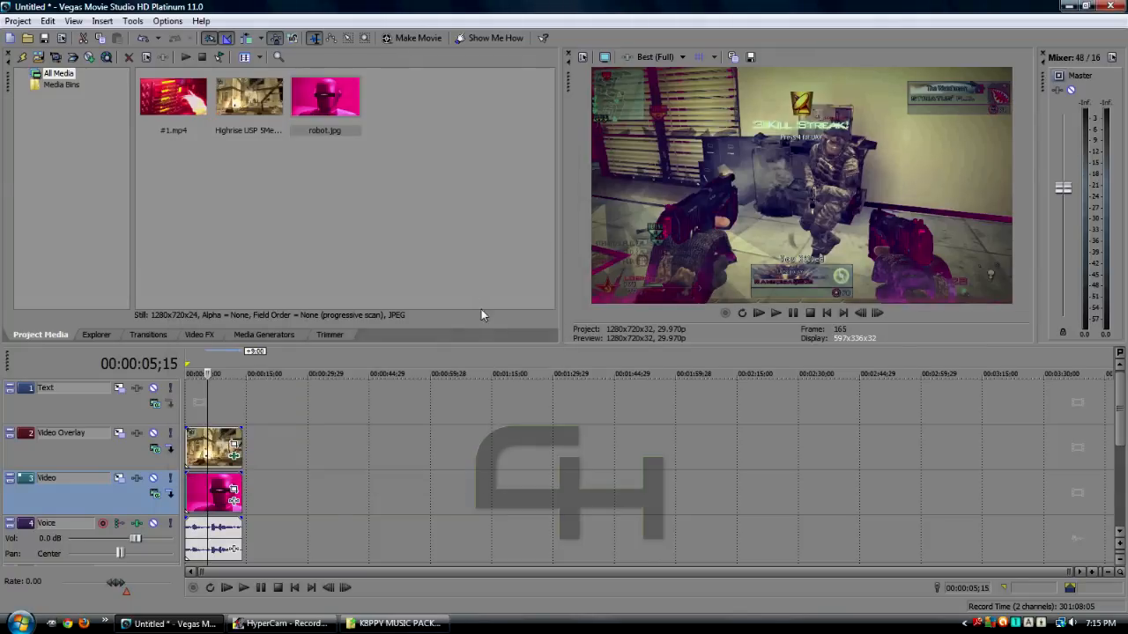